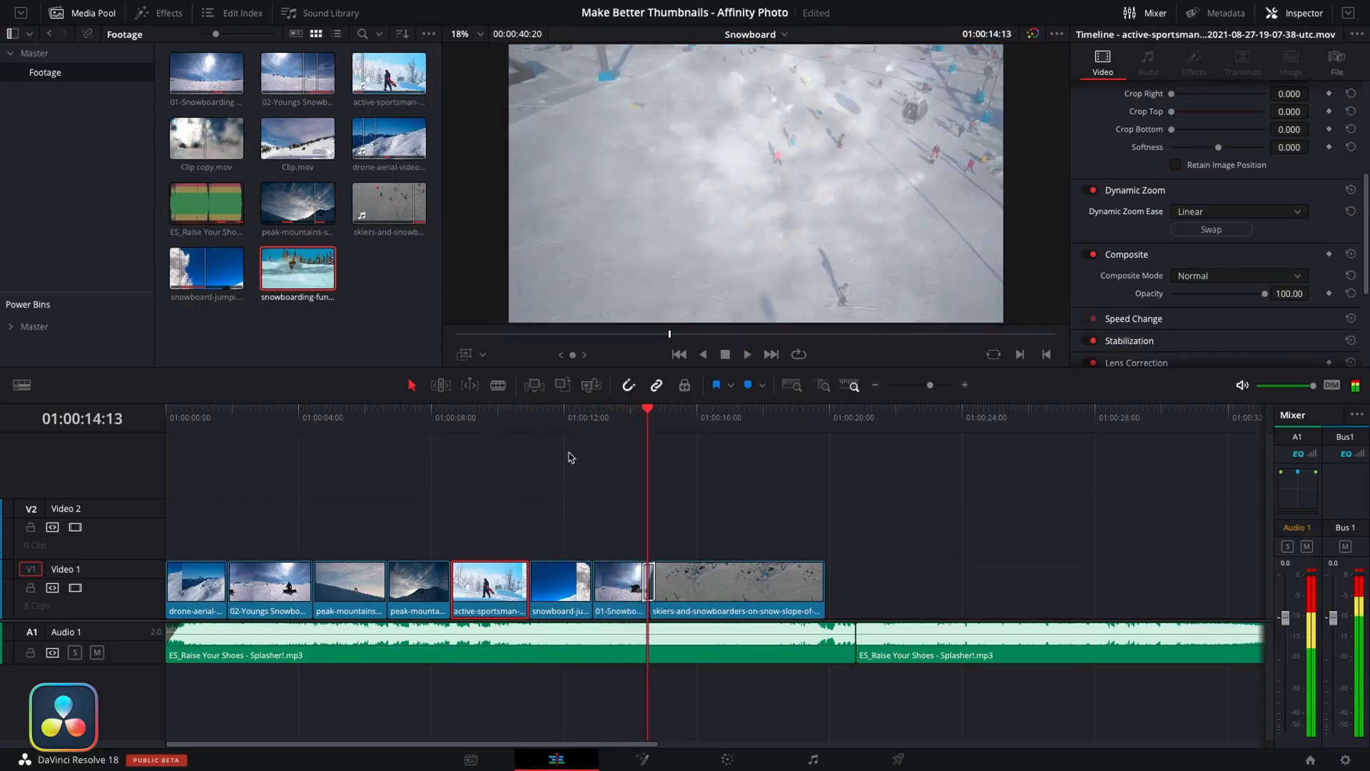
Select the snowboard-jump clip on the timeline and bring it up on the Color page.
{"action": "left_click", "coordinate": [559, 408]}
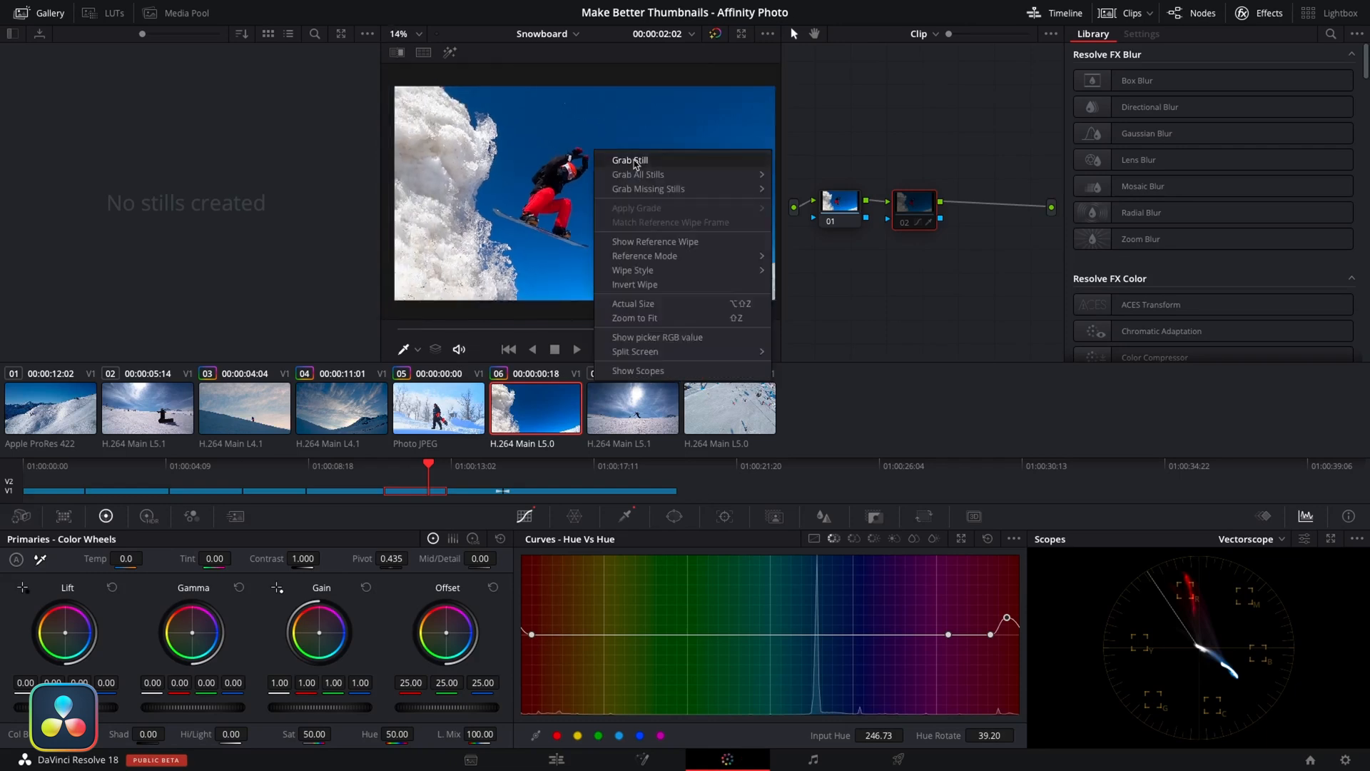
Grab the graded snowboard-jump frame as a still and open its Gallery context menu.
{"action": "left_click", "coordinate": [630, 160]}
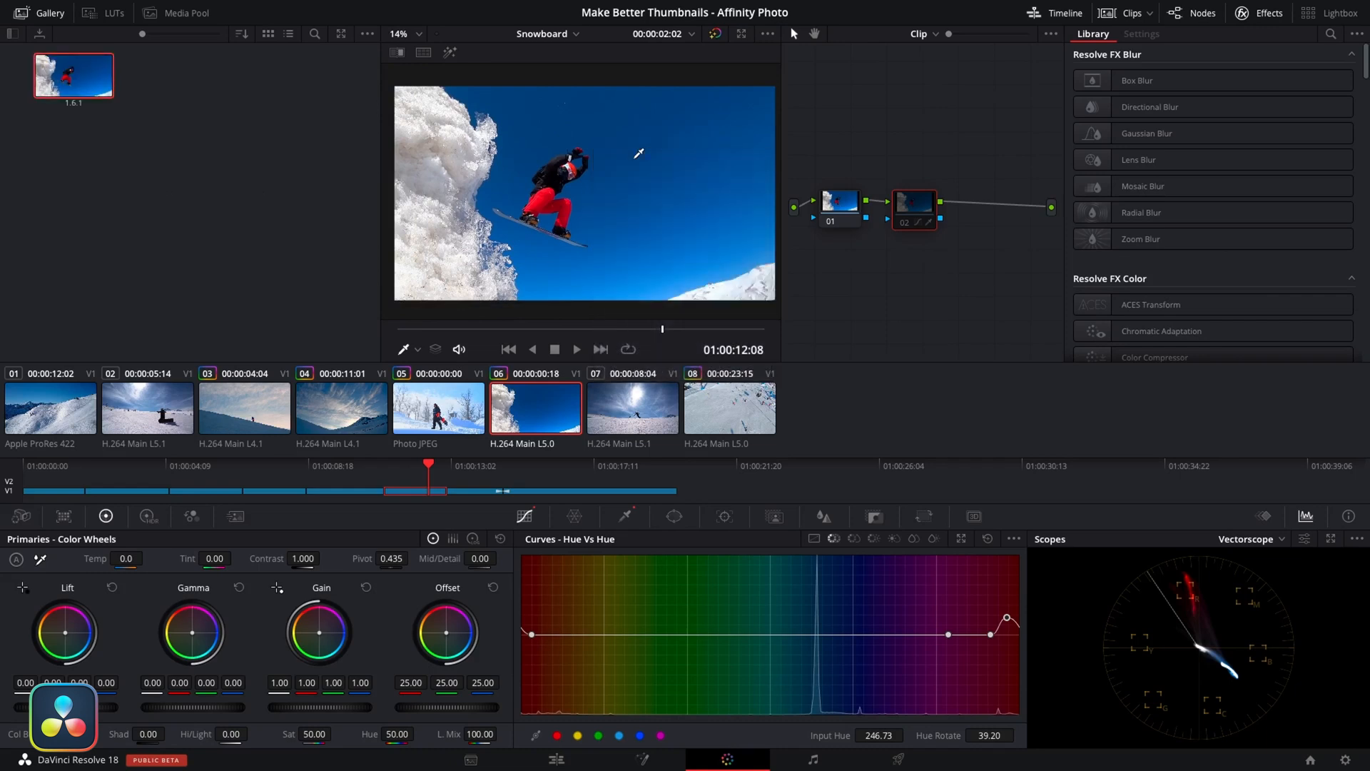
{"action": "right_click", "coordinate": [74, 73]}
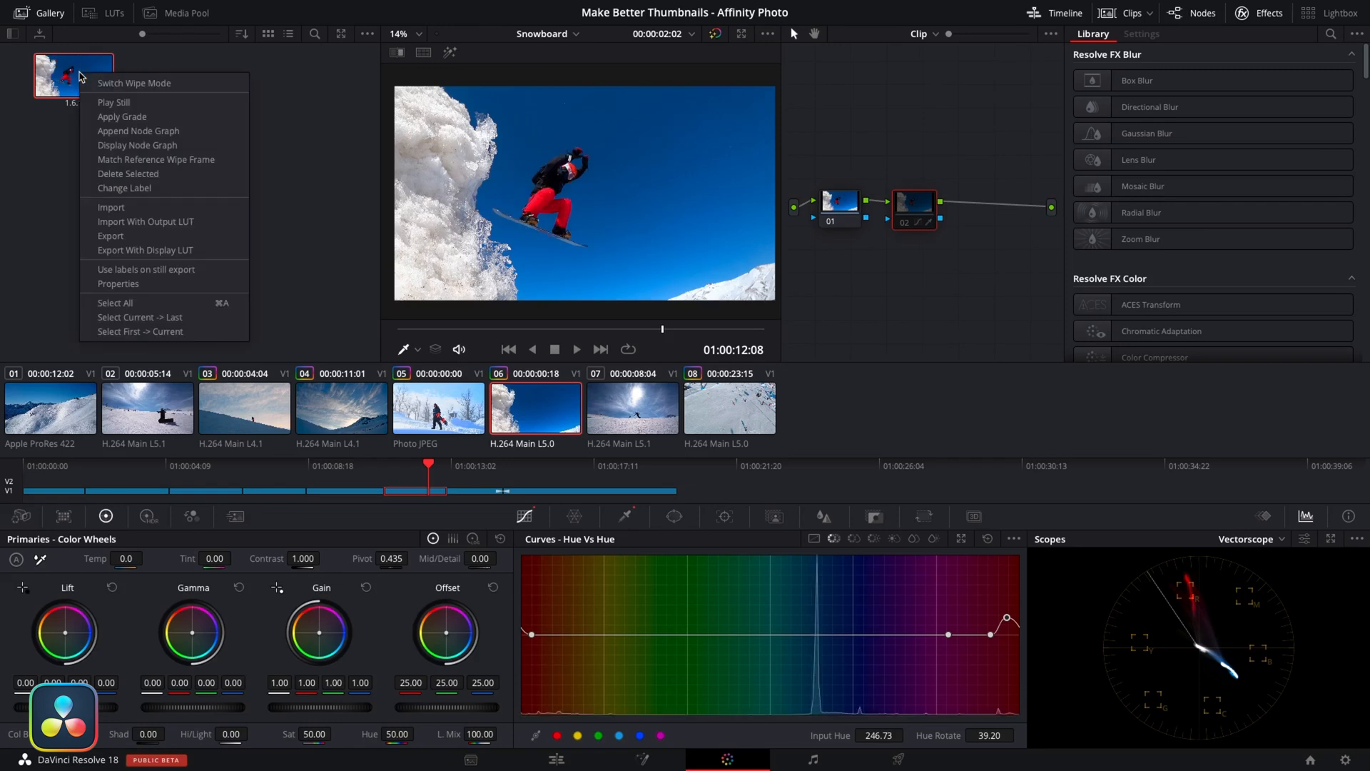
{"action": "mouse_move", "coordinate": [132, 235]}
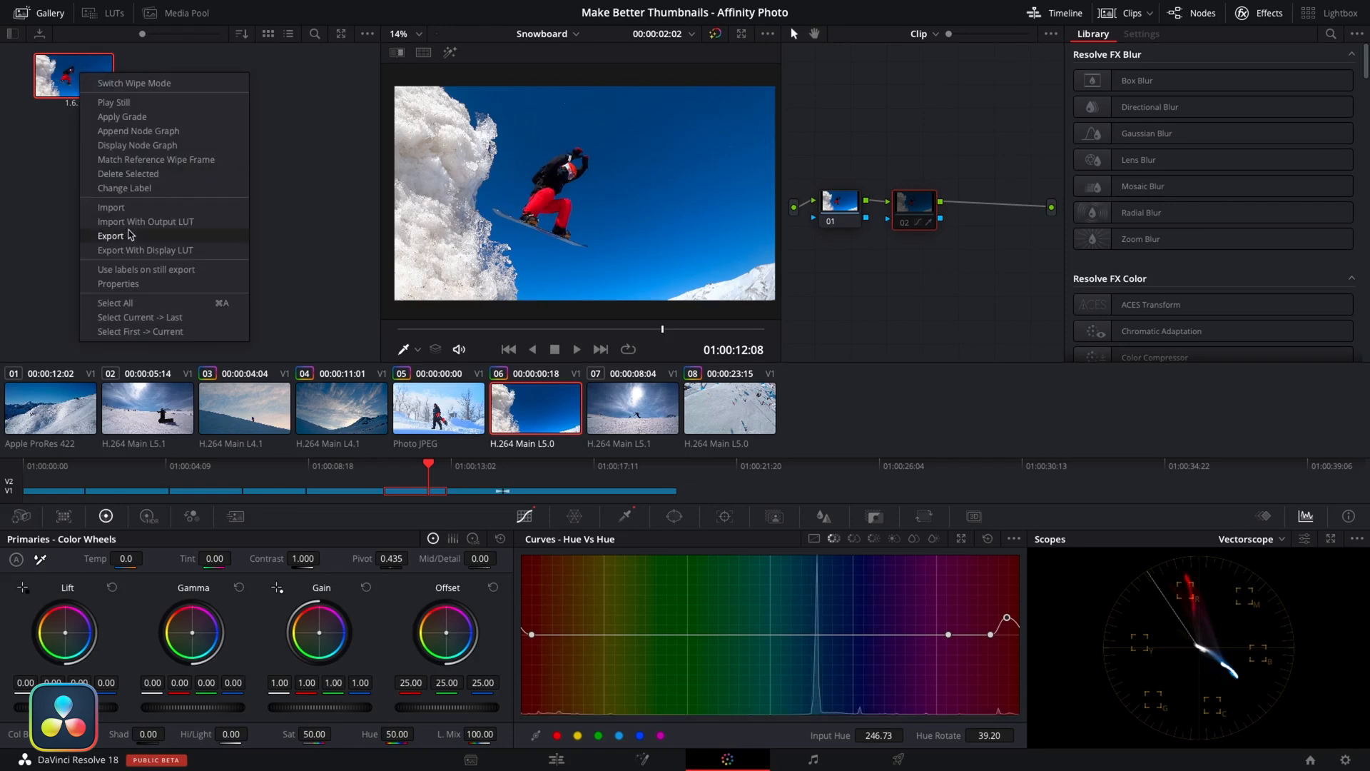
Export the still as a PNG named 'Thumbnail Image' into the Thumbnail folder.
{"action": "left_click", "coordinate": [112, 237]}
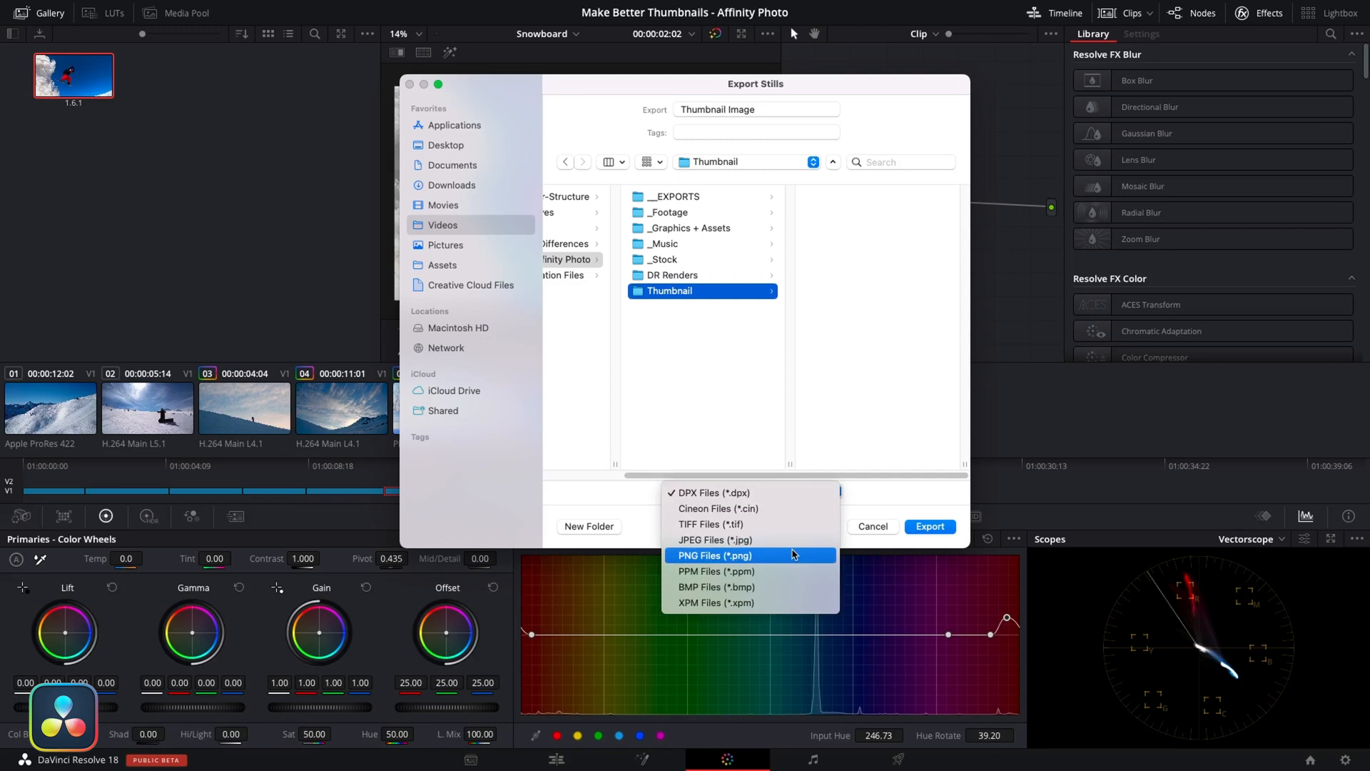
{"action": "left_click", "coordinate": [714, 556]}
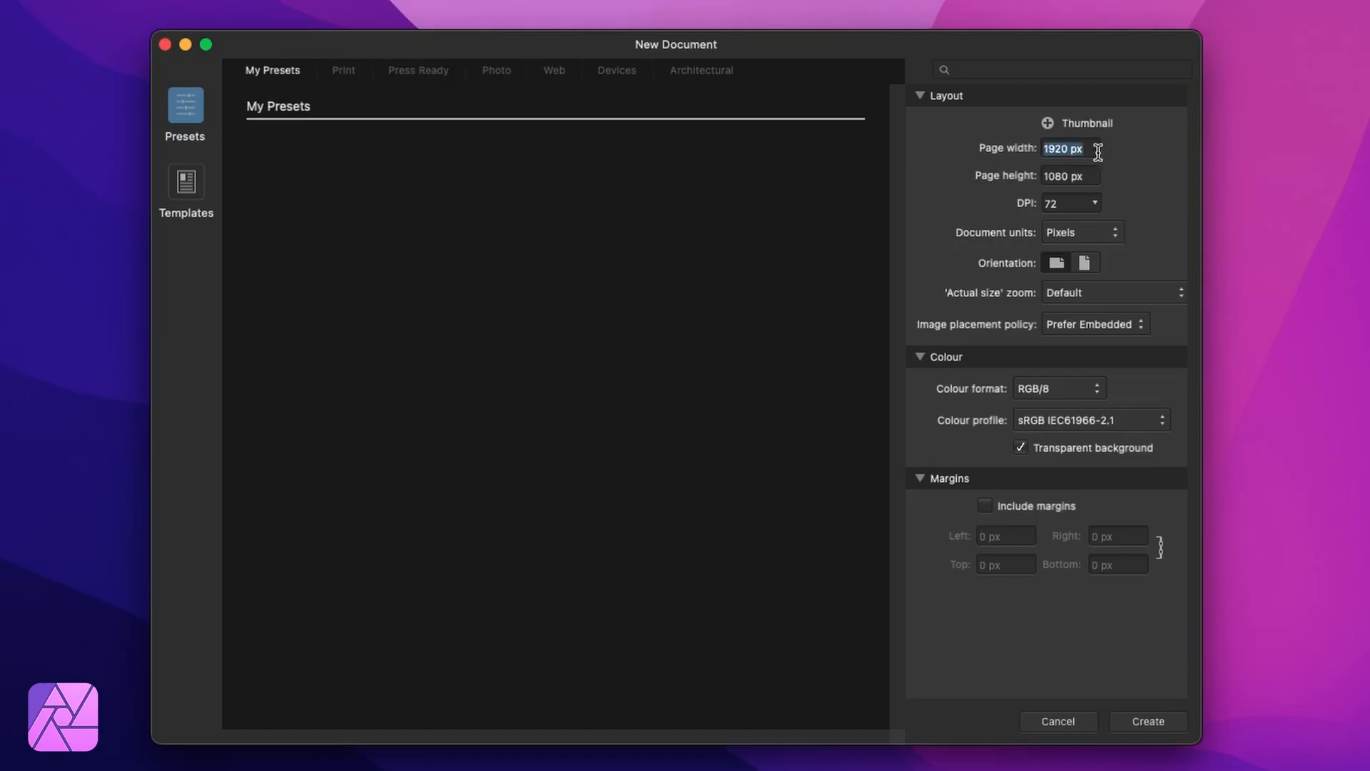
Enter a custom 1920 × 1080 px page size for the new document.
{"action": "left_click", "coordinate": [1070, 176]}
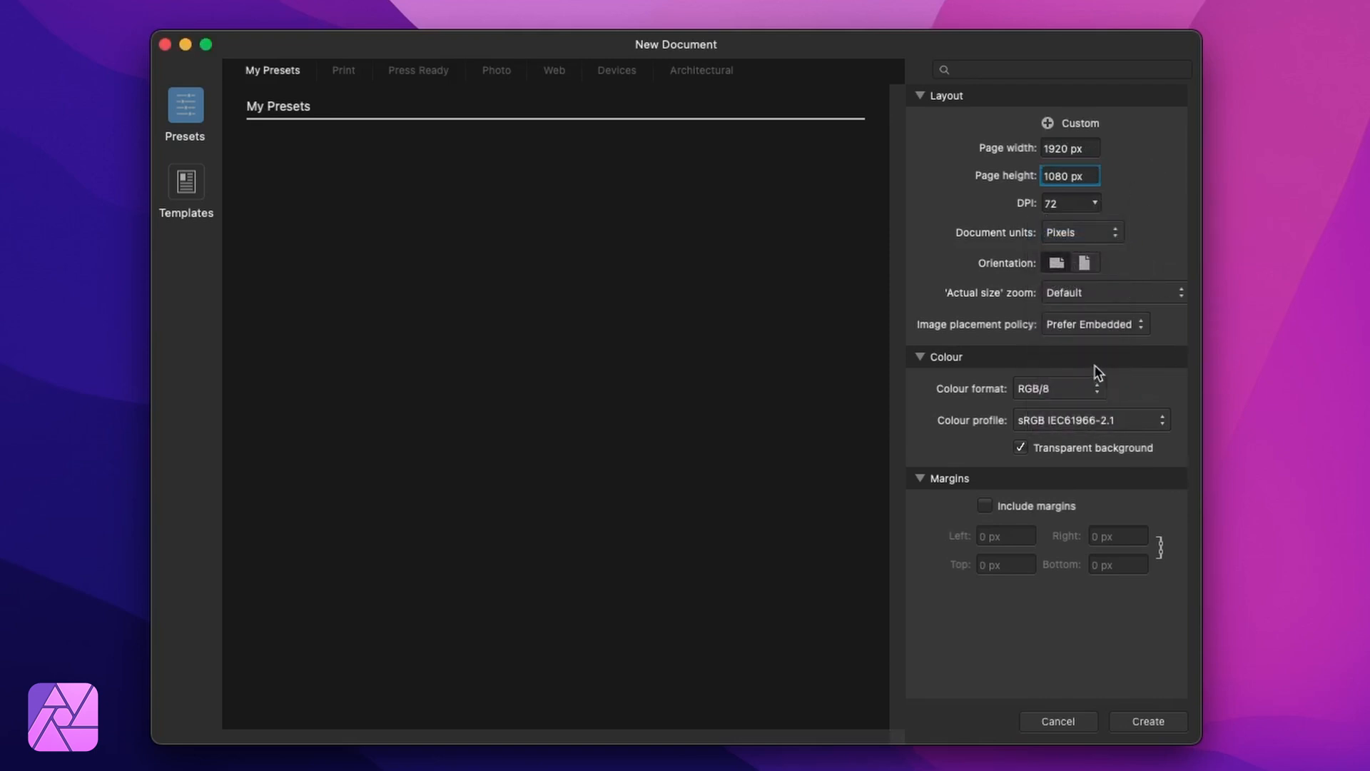
{"action": "mouse_move", "coordinate": [1101, 430]}
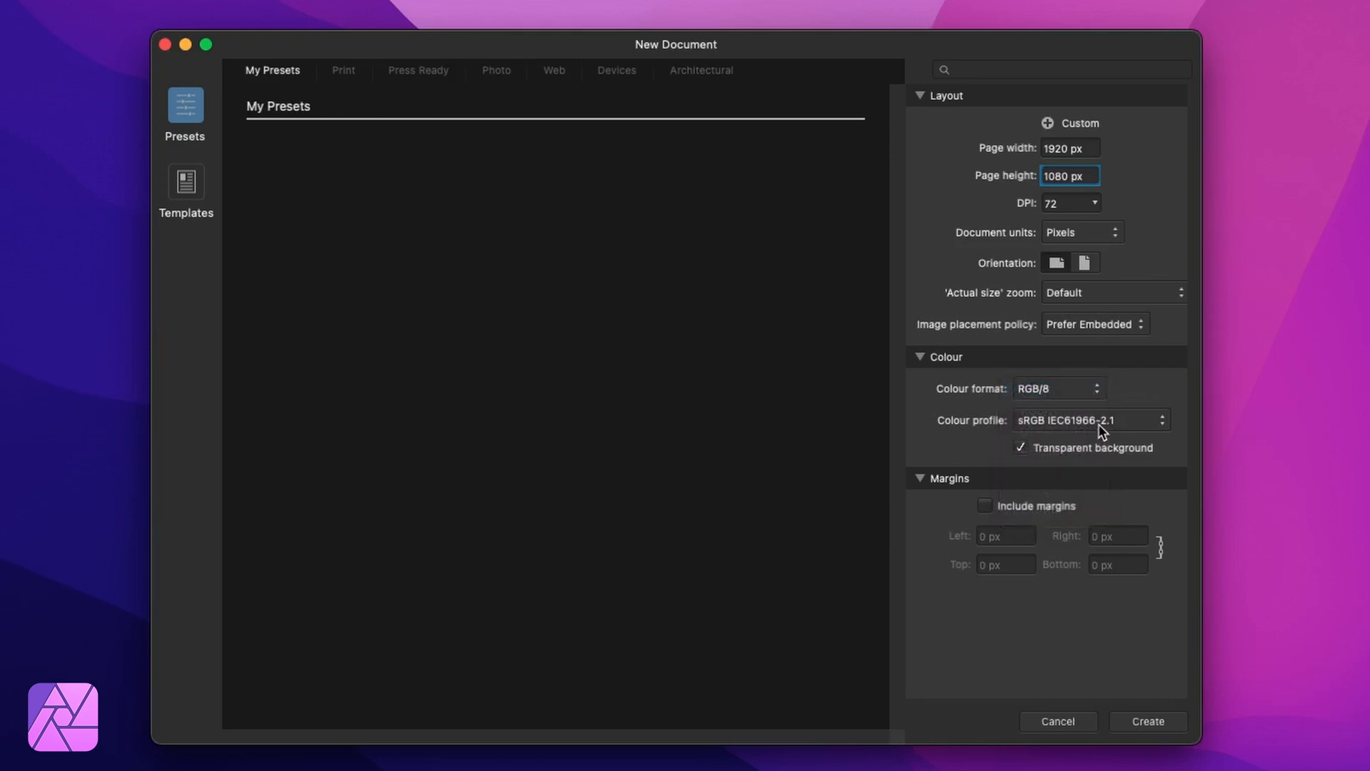
{"action": "mouse_move", "coordinate": [1198, 97]}
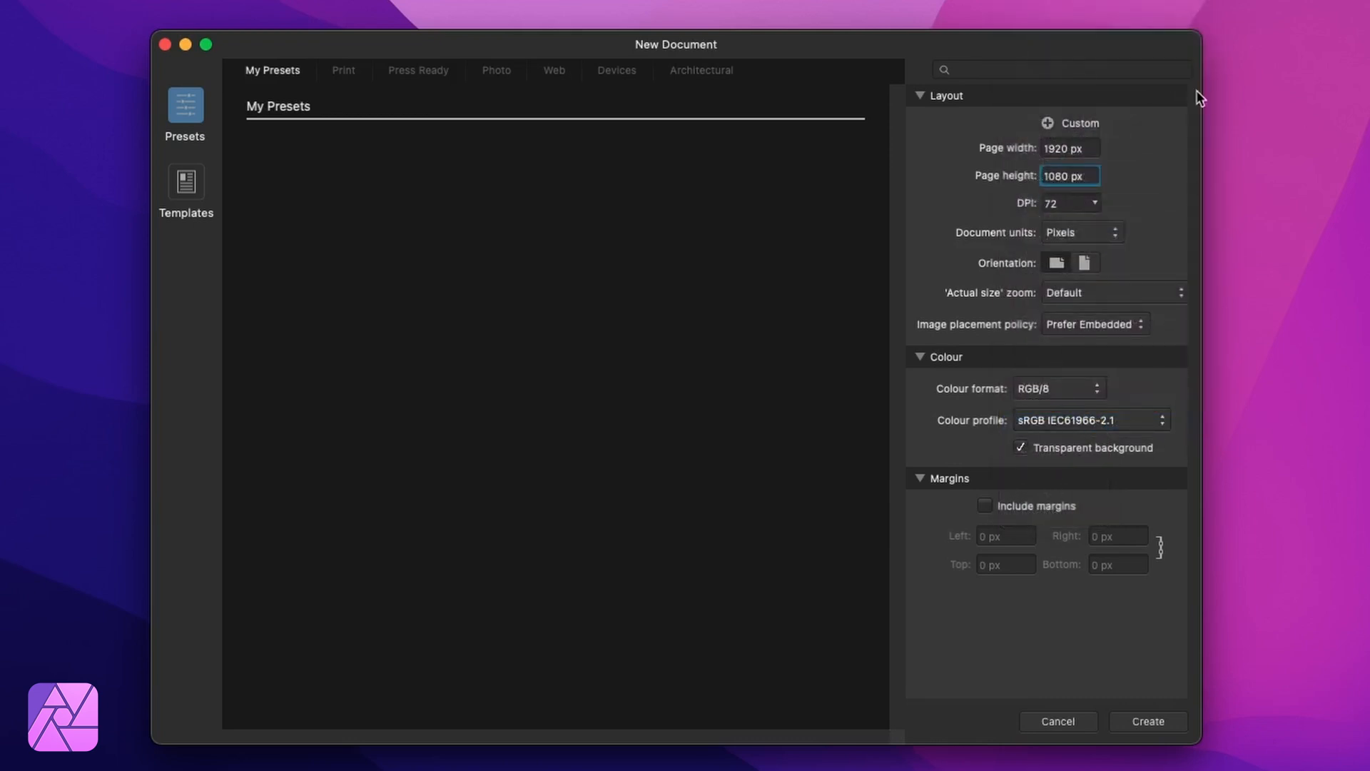
{"action": "mouse_move", "coordinate": [1048, 127]}
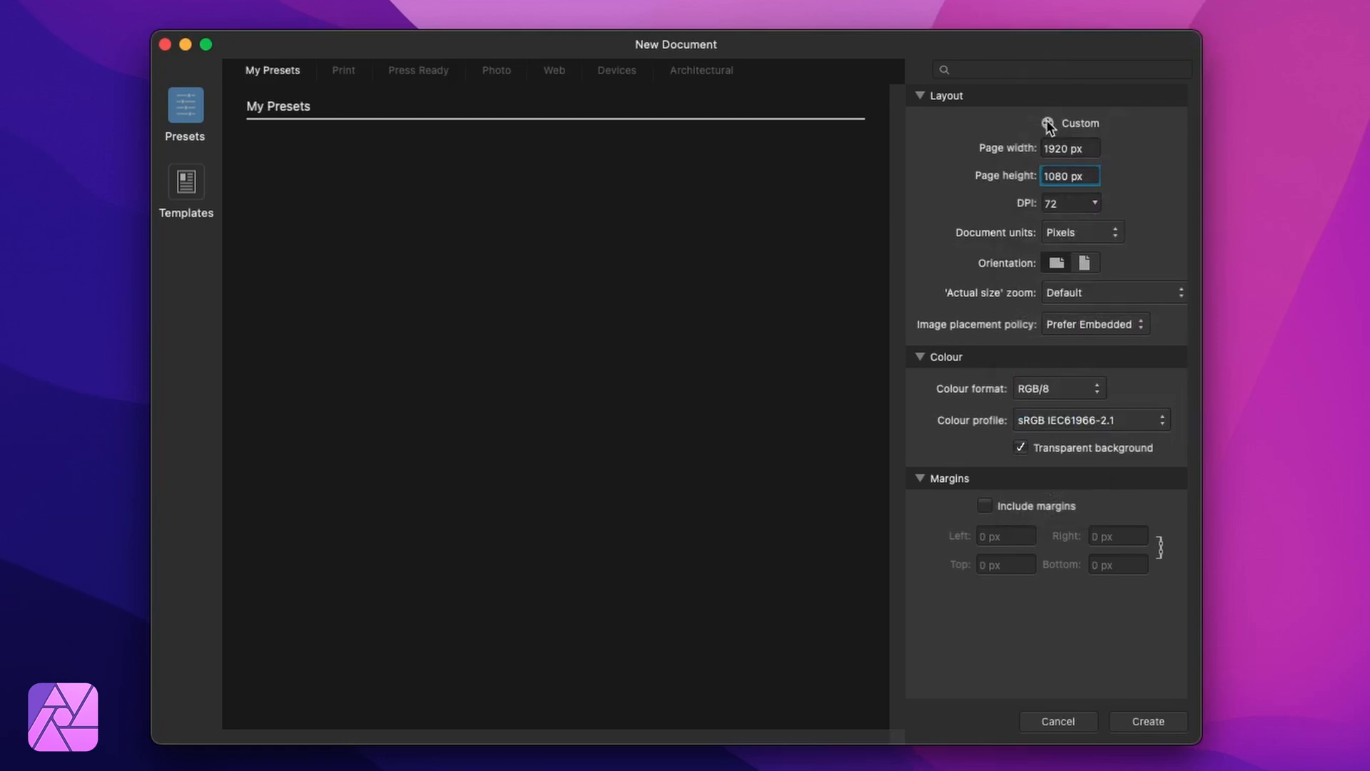
Rename the new 1920 × 1080 preset to 'Thumbnail' and select it.
{"action": "right_click", "coordinate": [394, 213]}
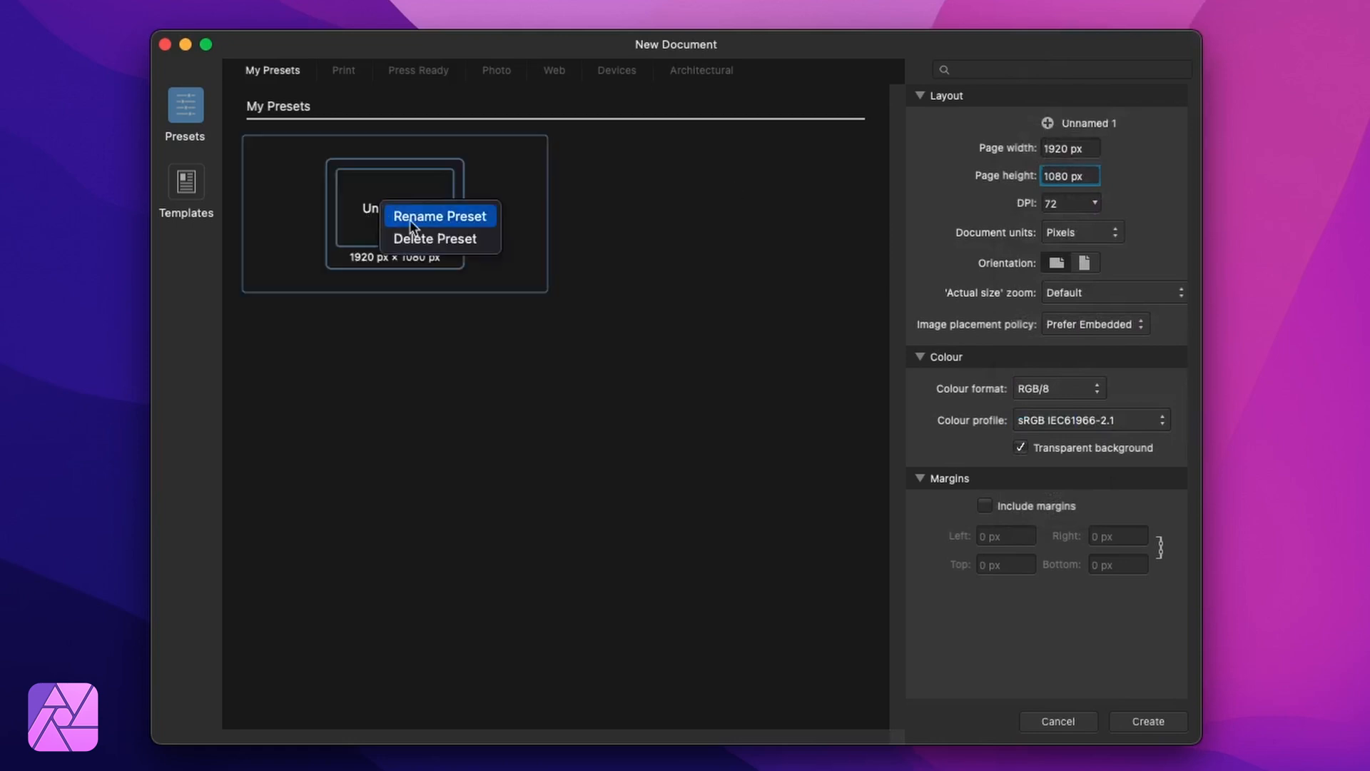
{"action": "left_click", "coordinate": [439, 215]}
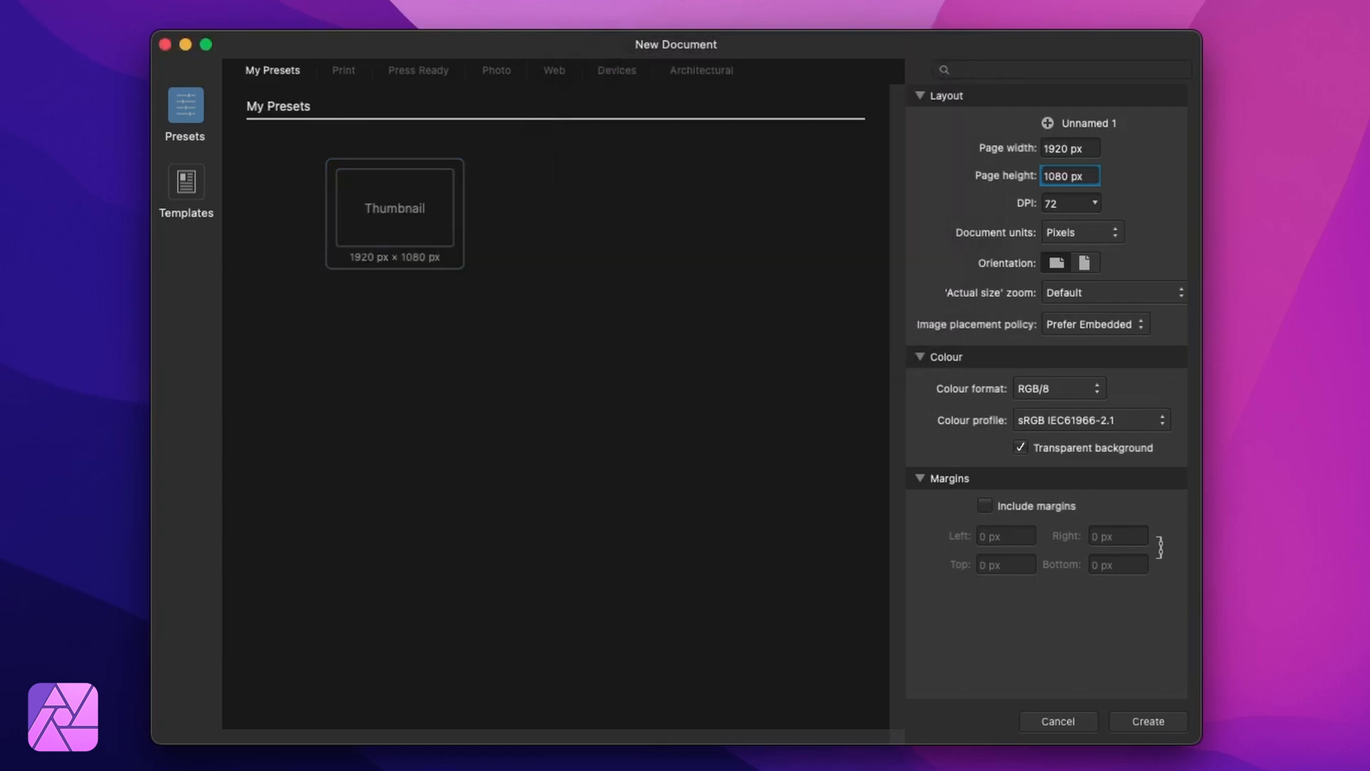
{"action": "left_click", "coordinate": [394, 207]}
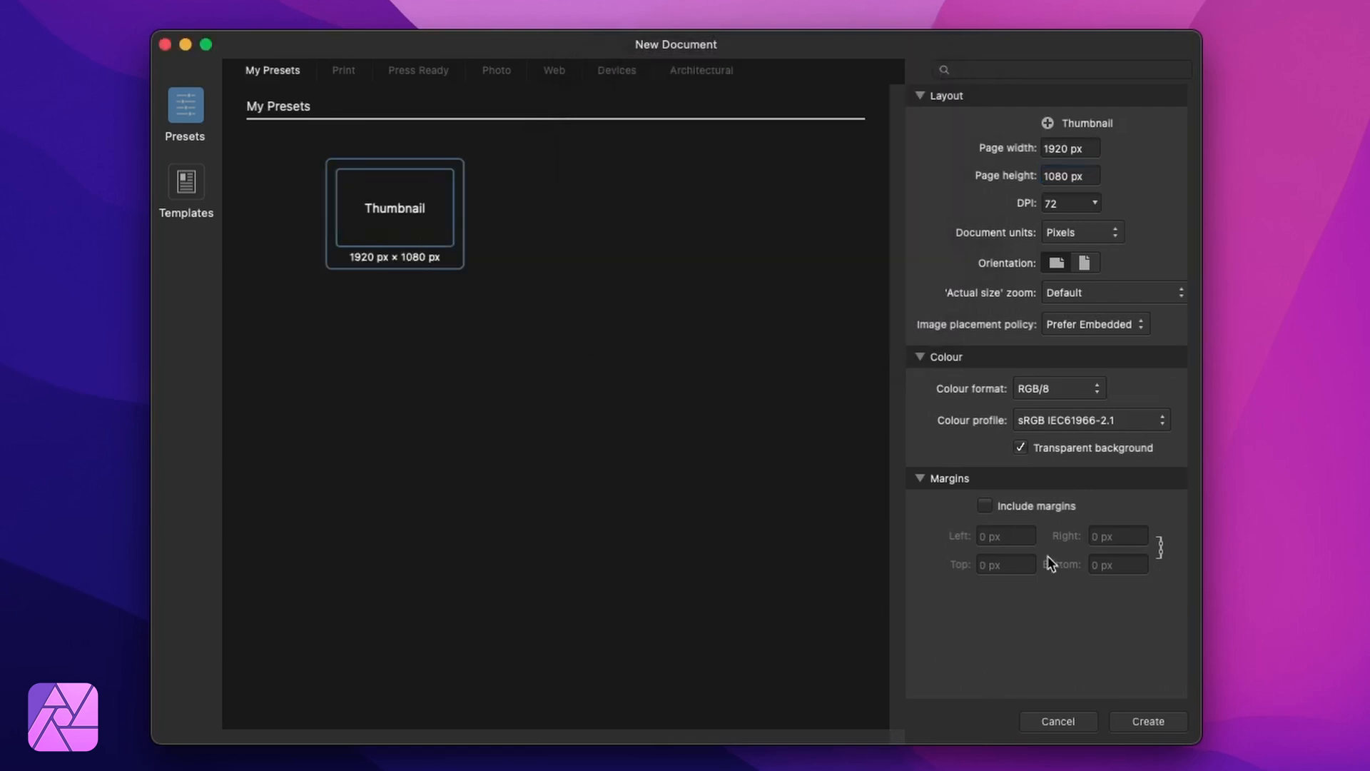
{"action": "left_click", "coordinate": [1147, 721]}
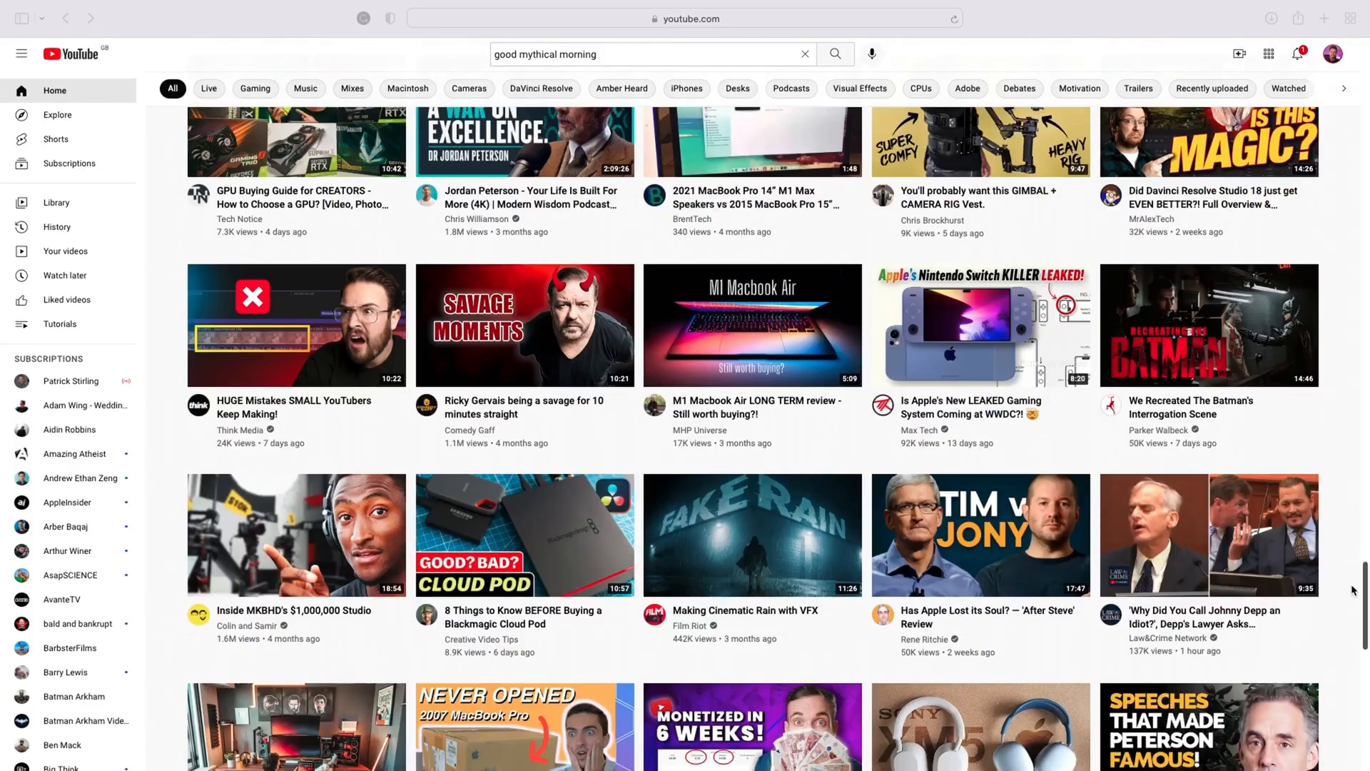
{"action": "scroll", "scroll_direction": "down", "scroll_amount": 3}
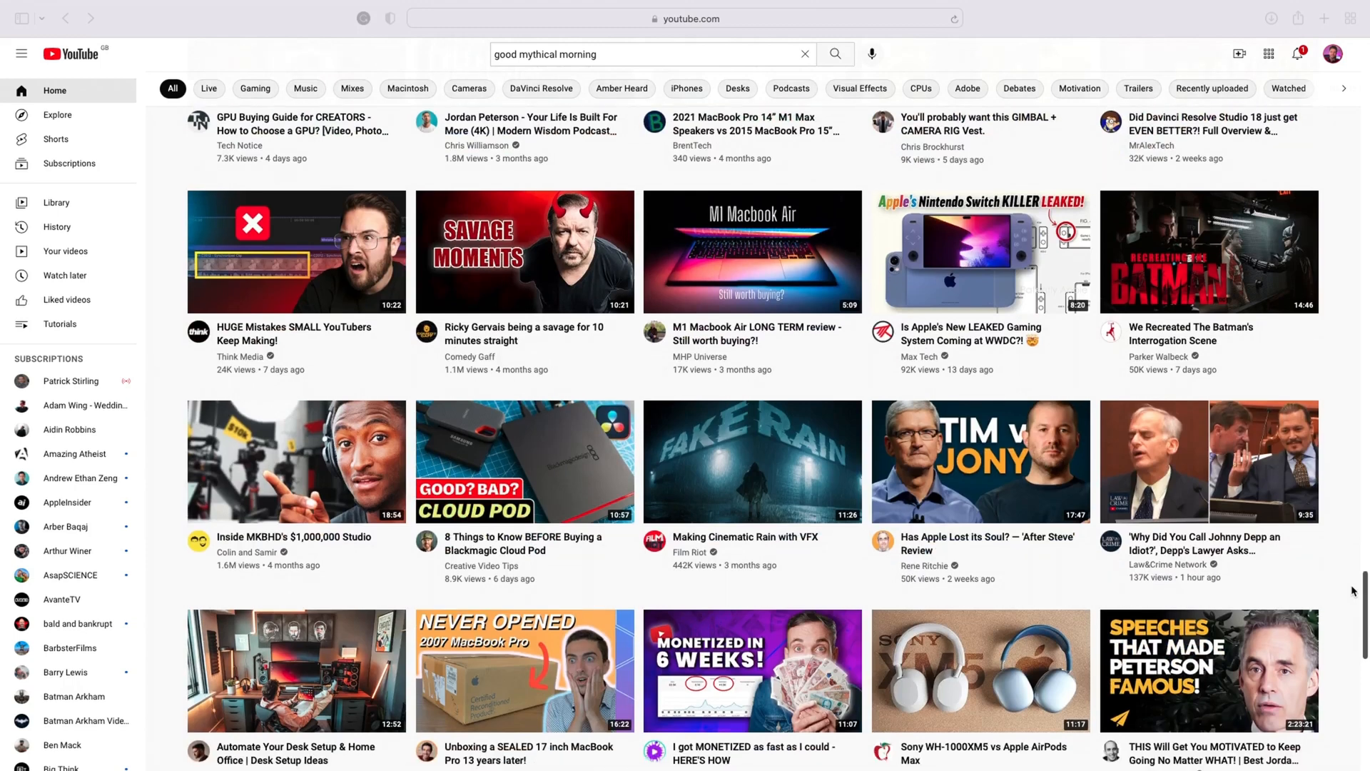
{"action": "scroll", "scroll_direction": "down", "scroll_amount": 3}
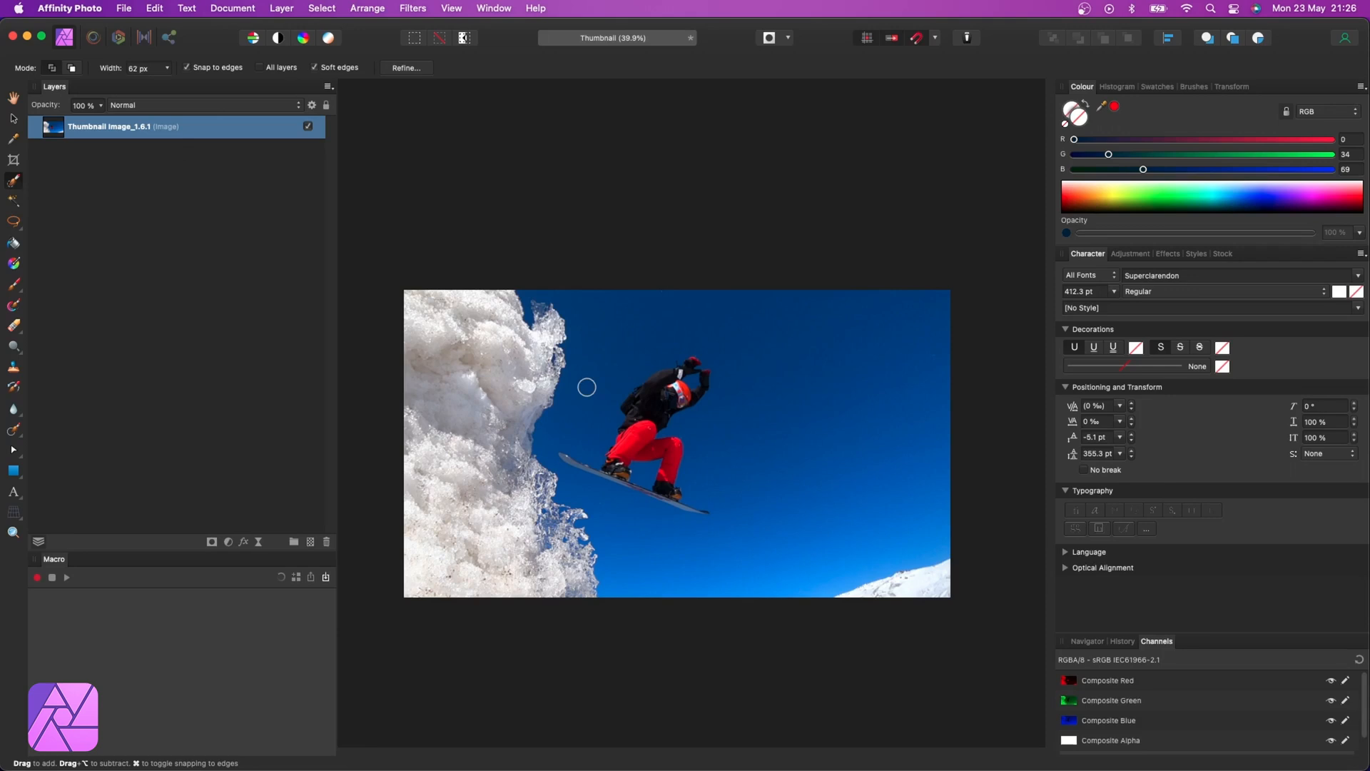
Paint a Selection Brush selection over the blue sky around the snowboarder.
{"action": "left_click_drag", "start_coordinate": [587, 387], "coordinate": [599, 509]}
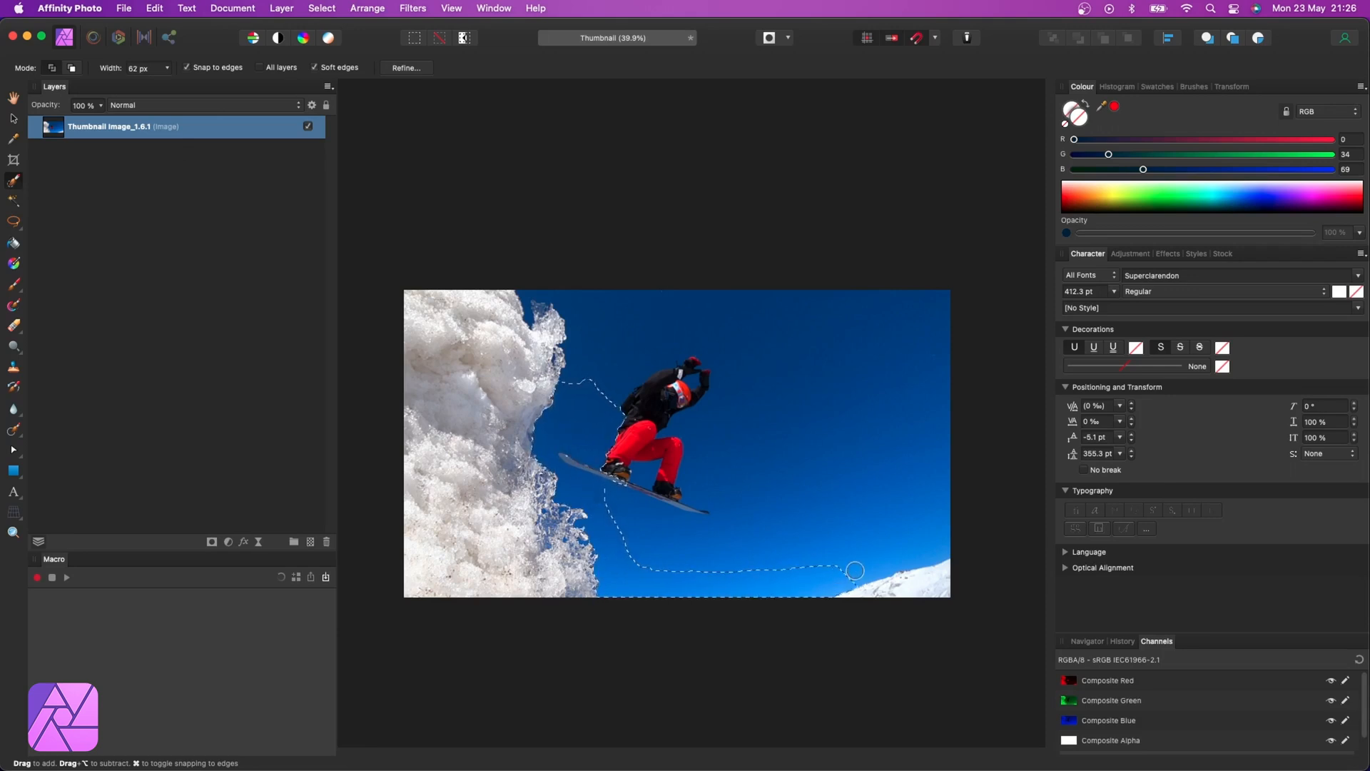
{"action": "left_click_drag", "start_coordinate": [855, 571], "coordinate": [659, 283]}
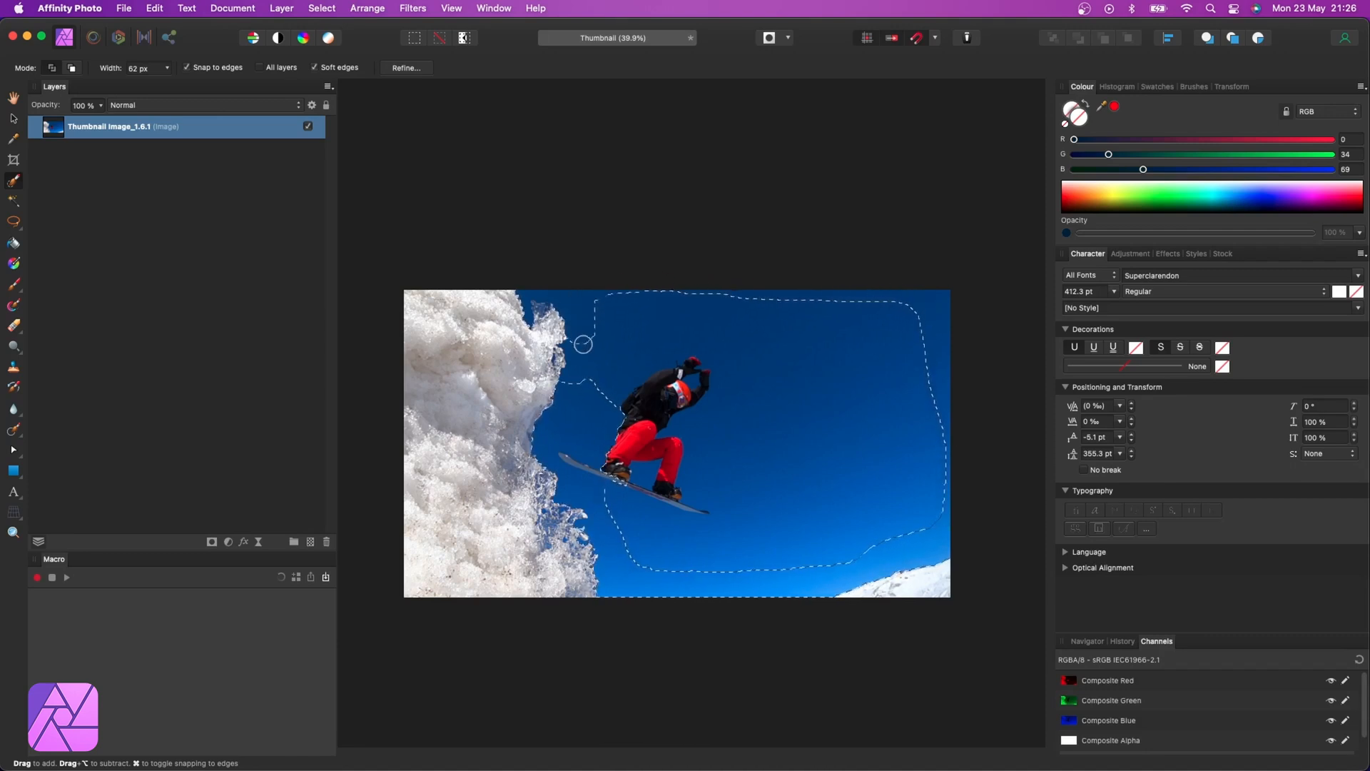
{"action": "left_click_drag", "start_coordinate": [583, 343], "coordinate": [669, 522]}
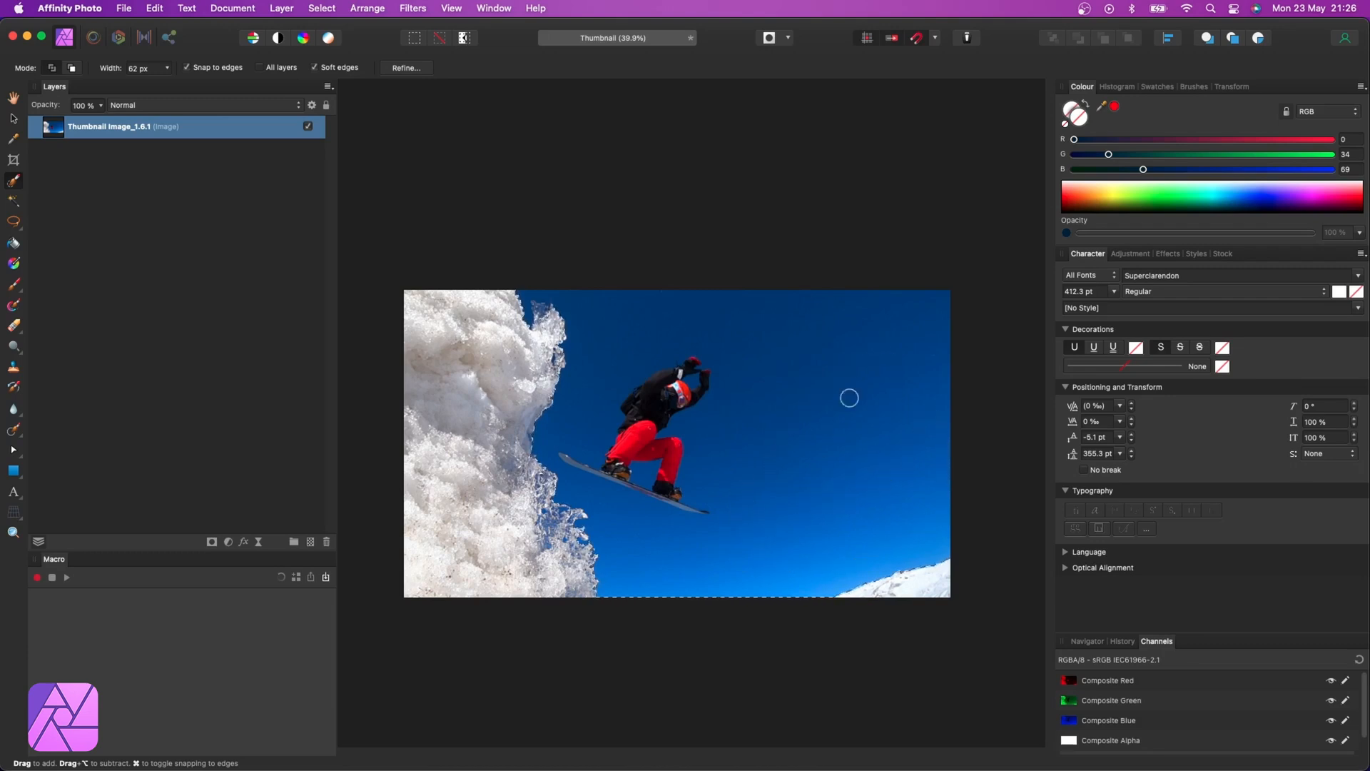
{"action": "mouse_move", "coordinate": [888, 361]}
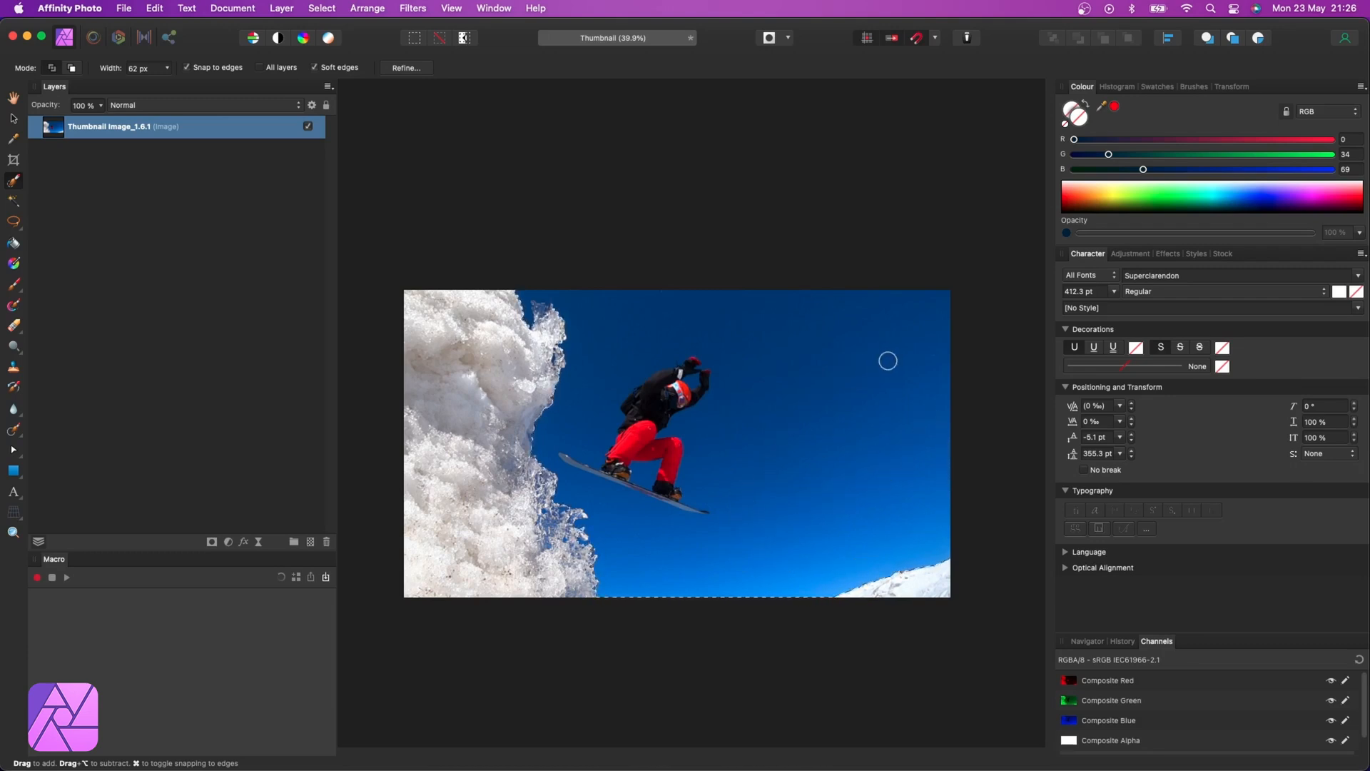
Rasterise the Thumbnail Image layer from its Layers panel context menu.
{"action": "right_click", "coordinate": [122, 126]}
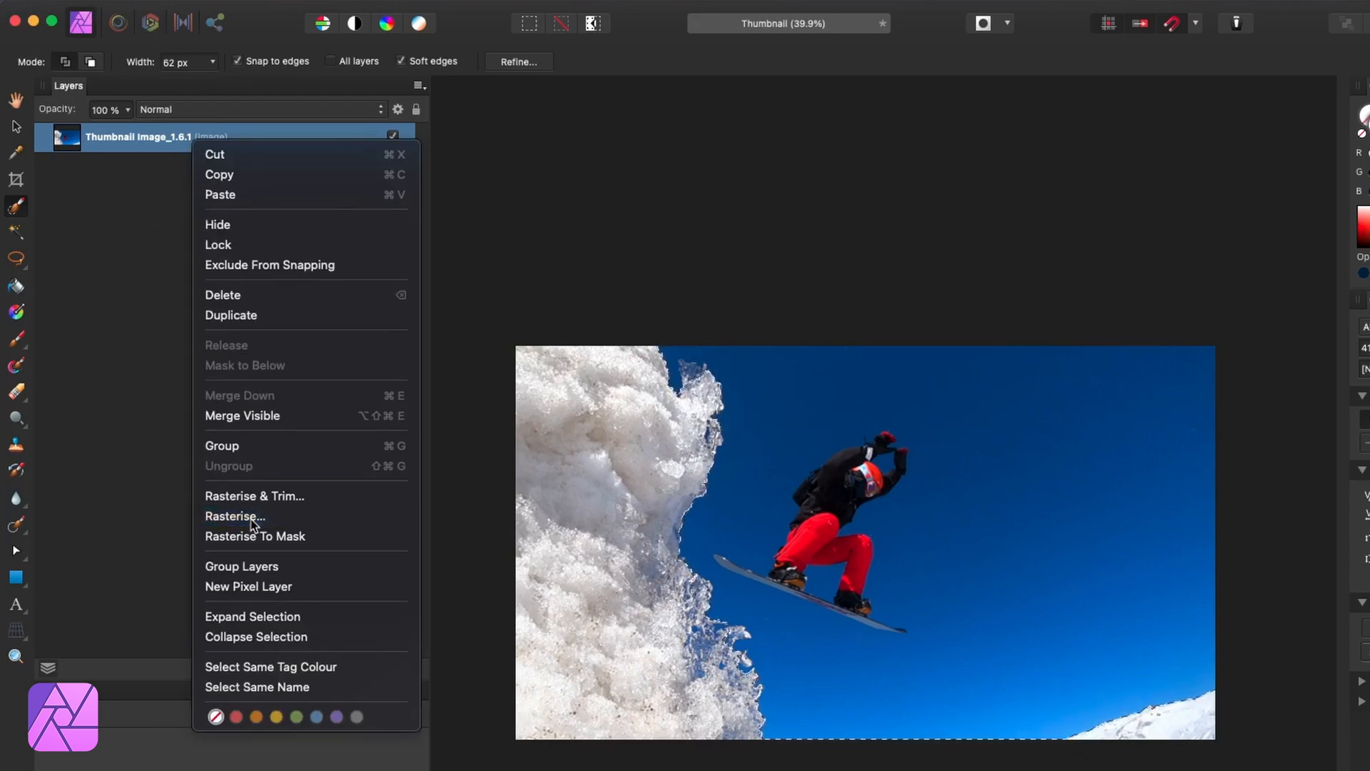
{"action": "left_click", "coordinate": [234, 517]}
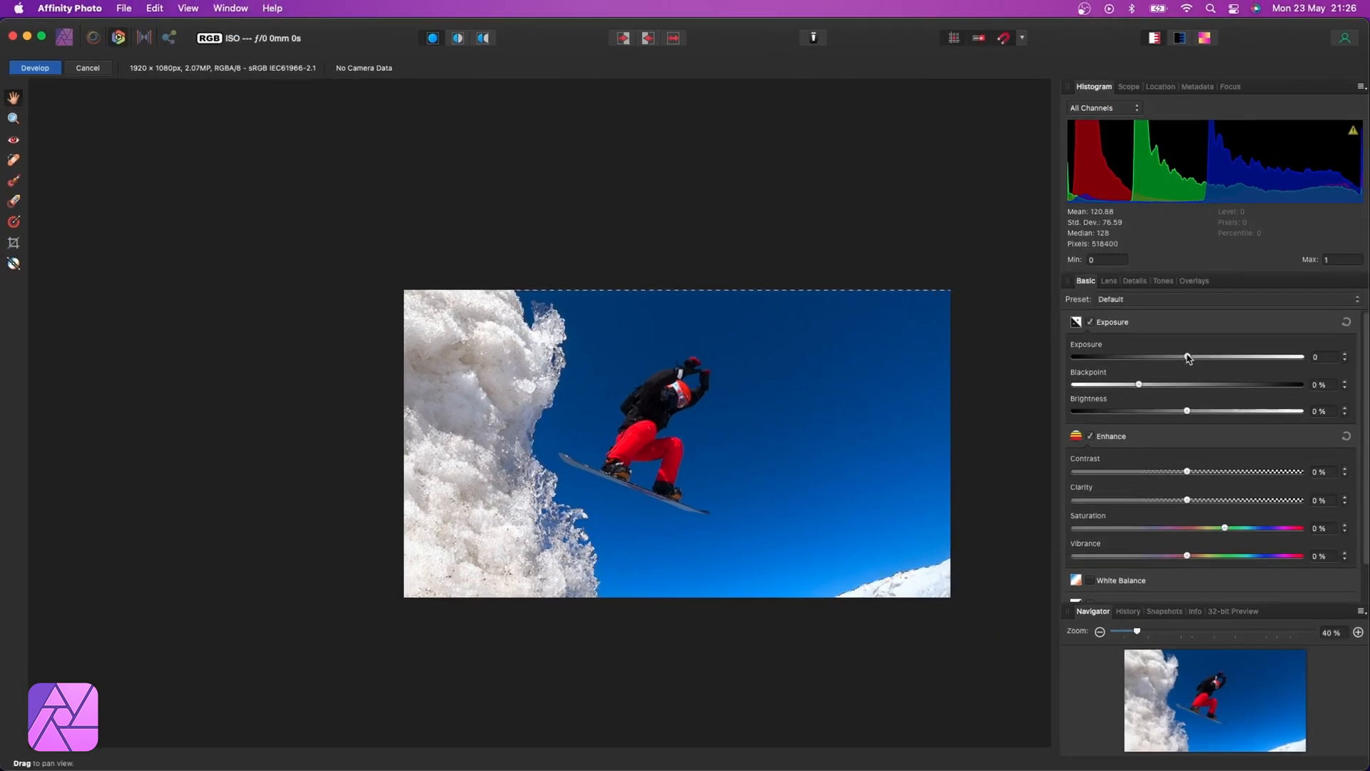
Set Exposure to about 0.4 in the Develop persona and apply it.
{"action": "left_click_drag", "start_coordinate": [1189, 357], "coordinate": [1179, 351]}
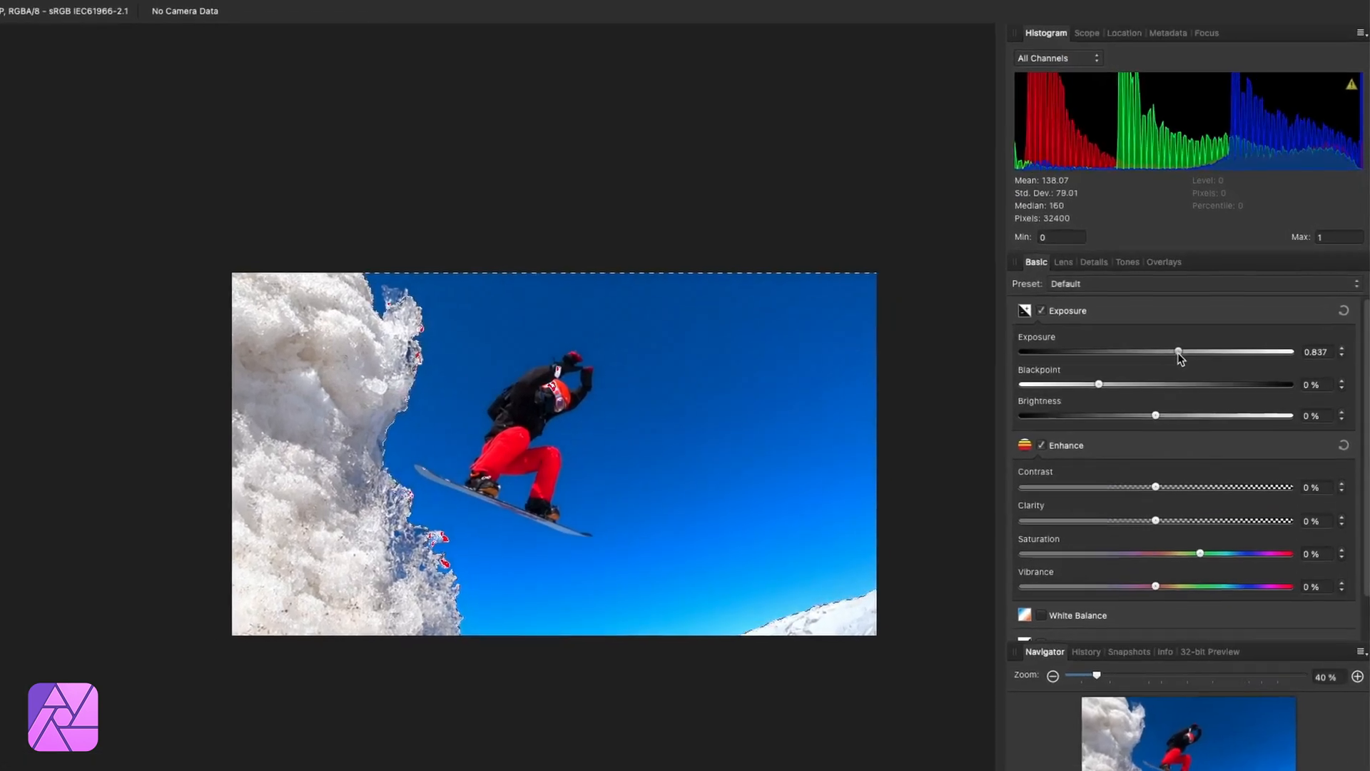
{"action": "left_click_drag", "start_coordinate": [1178, 351], "coordinate": [1153, 347]}
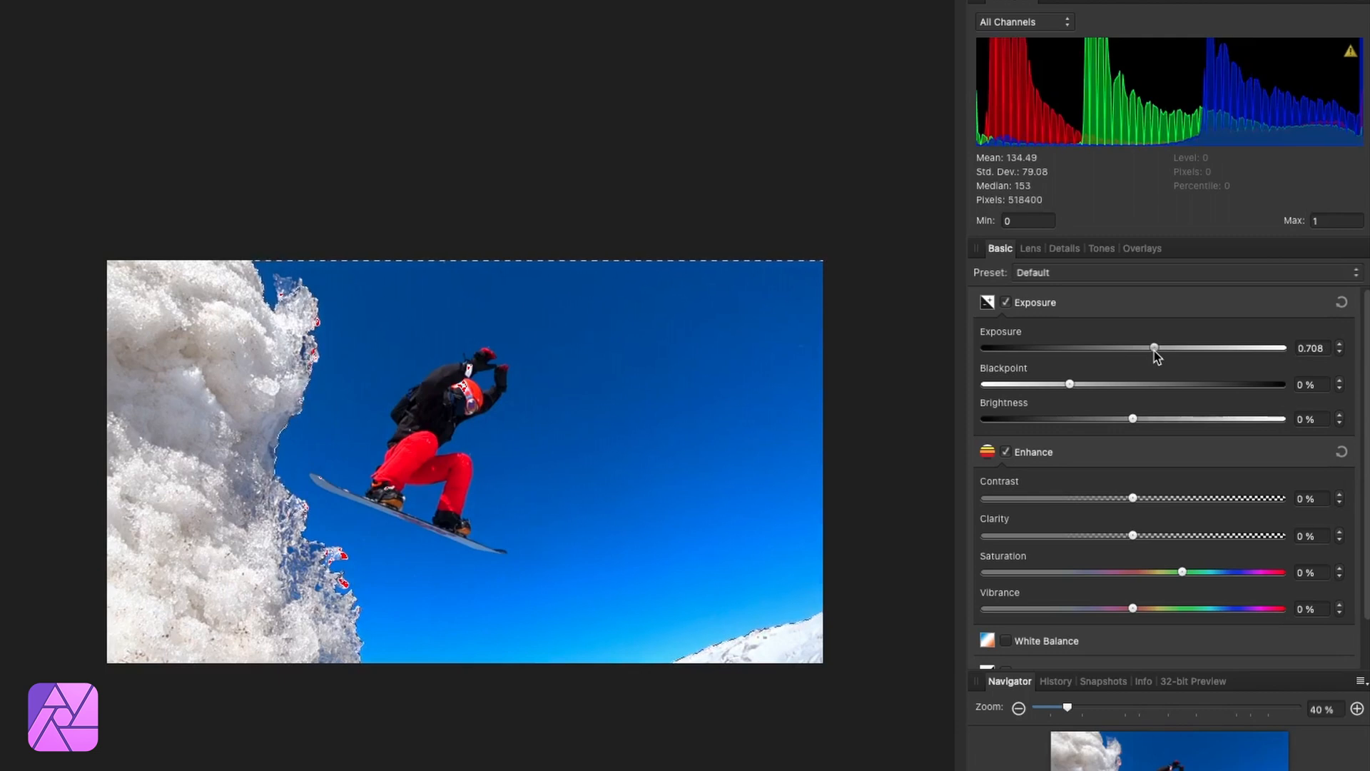
{"action": "left_click_drag", "start_coordinate": [1154, 347], "coordinate": [1202, 357]}
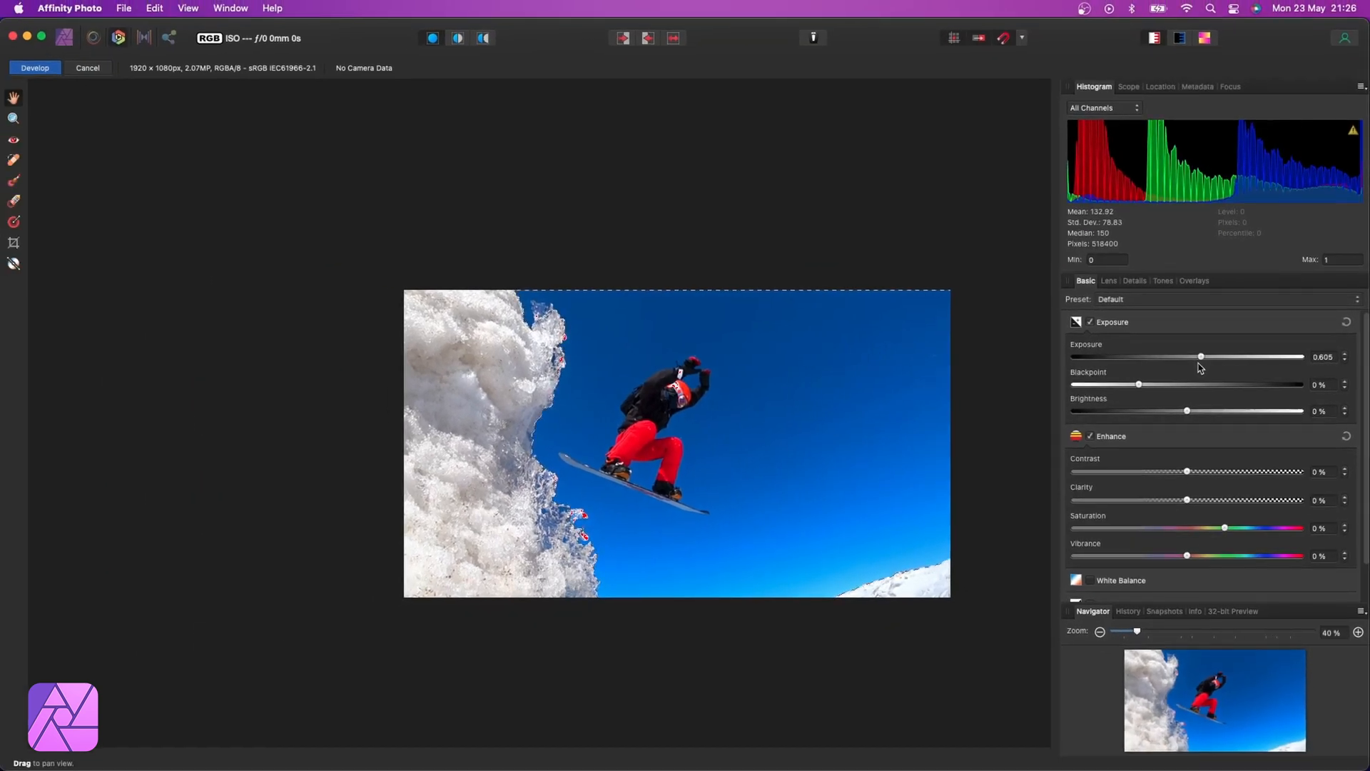
{"action": "left_click_drag", "start_coordinate": [1201, 357], "coordinate": [1196, 357]}
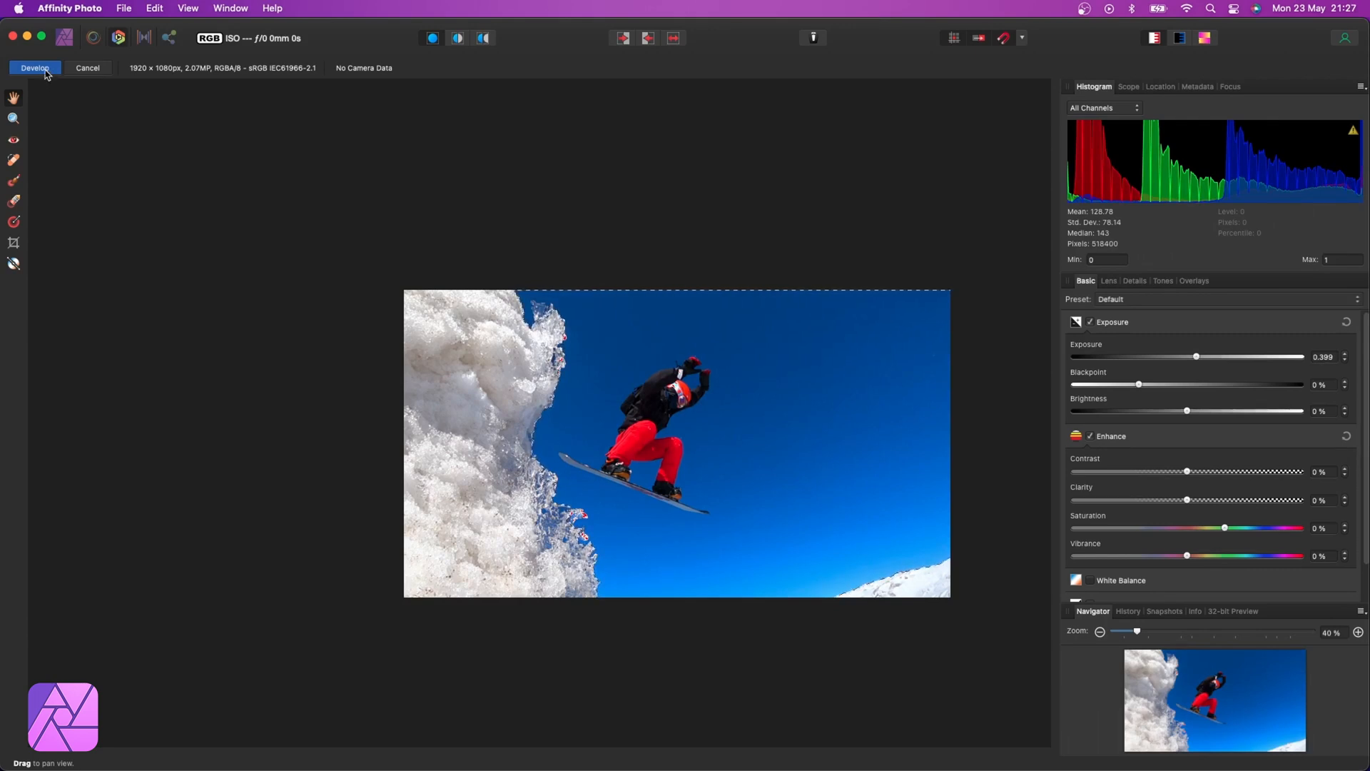
{"action": "mouse_move", "coordinate": [35, 68]}
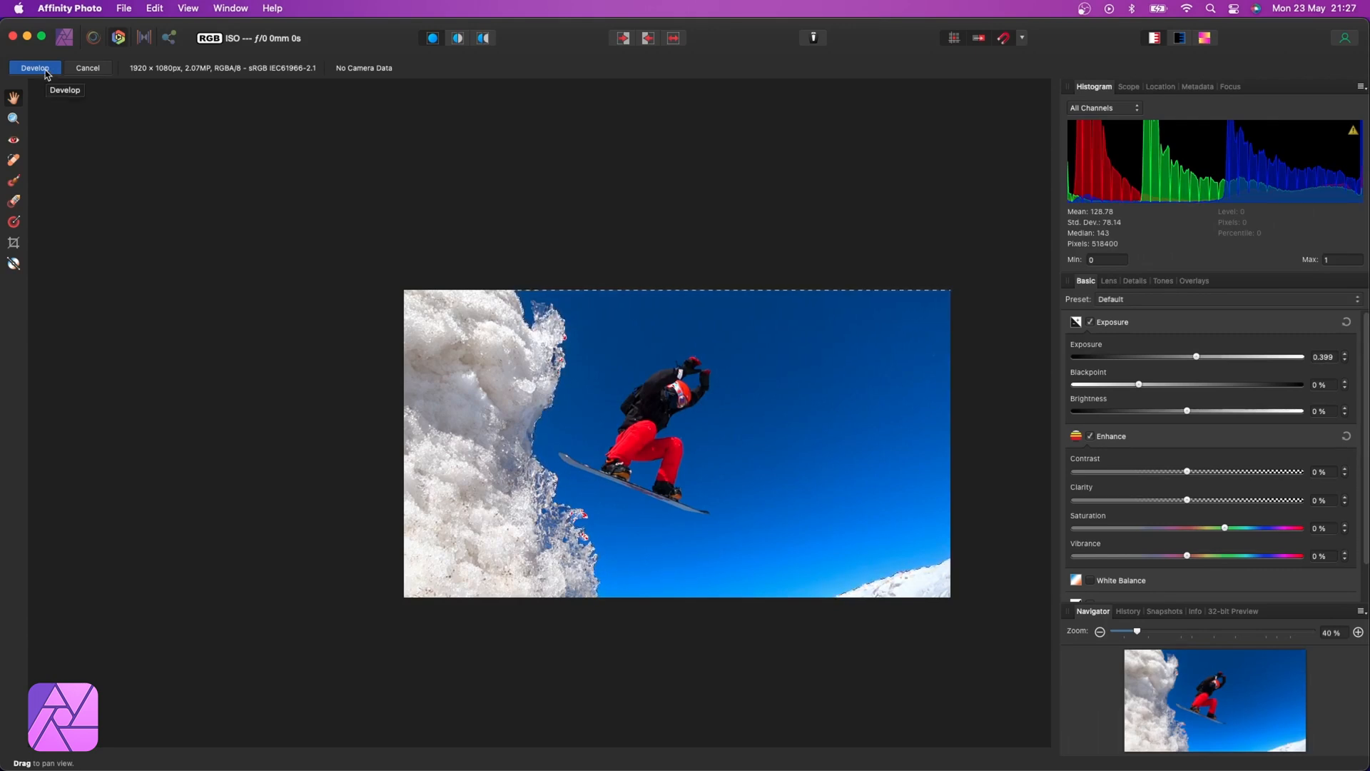
{"action": "left_click", "coordinate": [35, 68]}
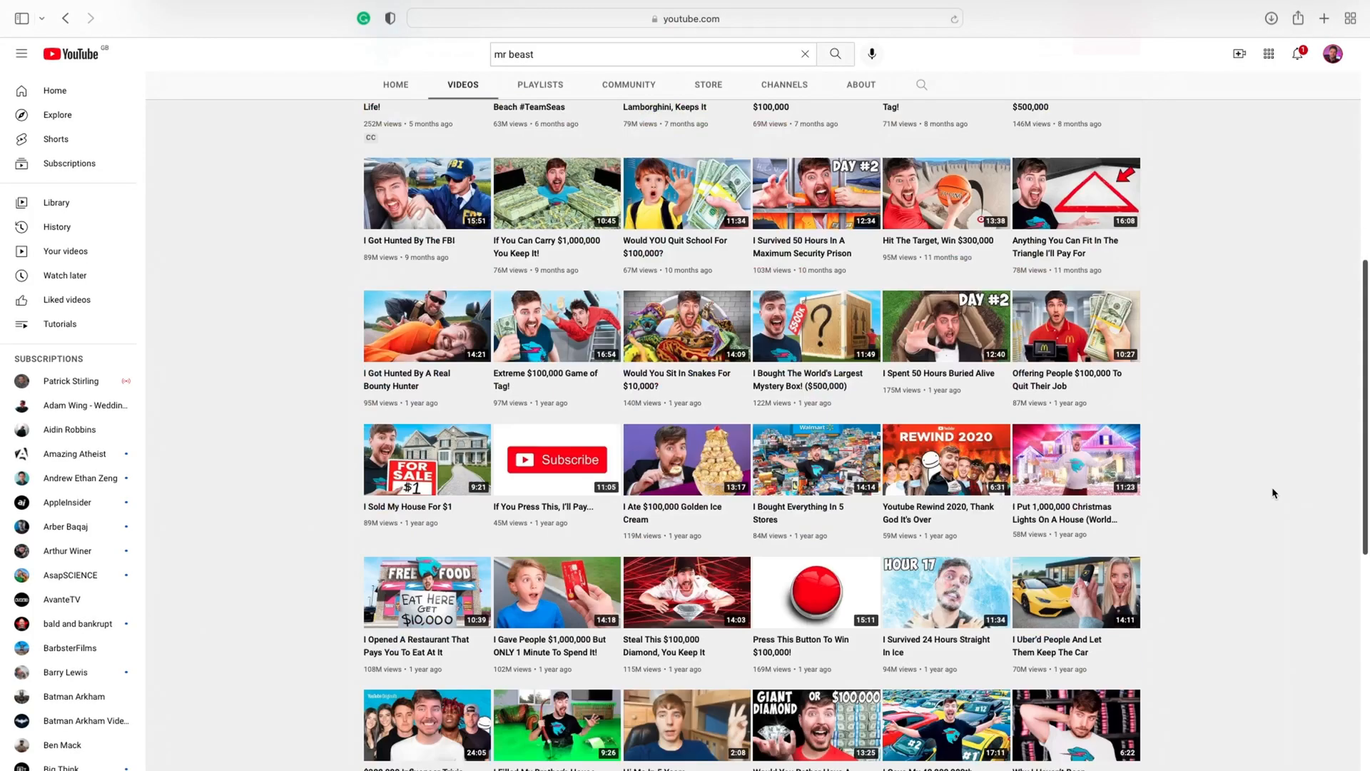
{"action": "scroll", "scroll_direction": "down", "scroll_amount": 3}
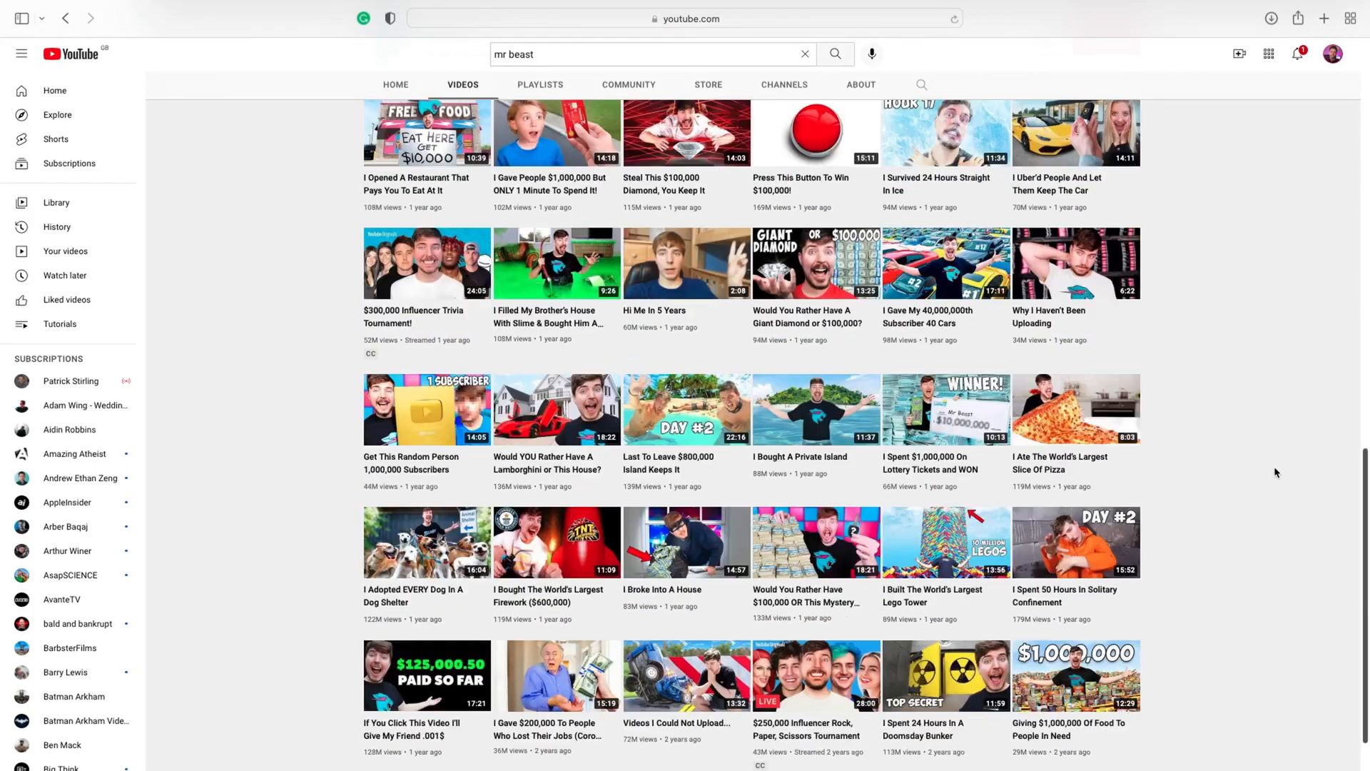
{"action": "scroll", "scroll_direction": "down", "scroll_amount": 3}
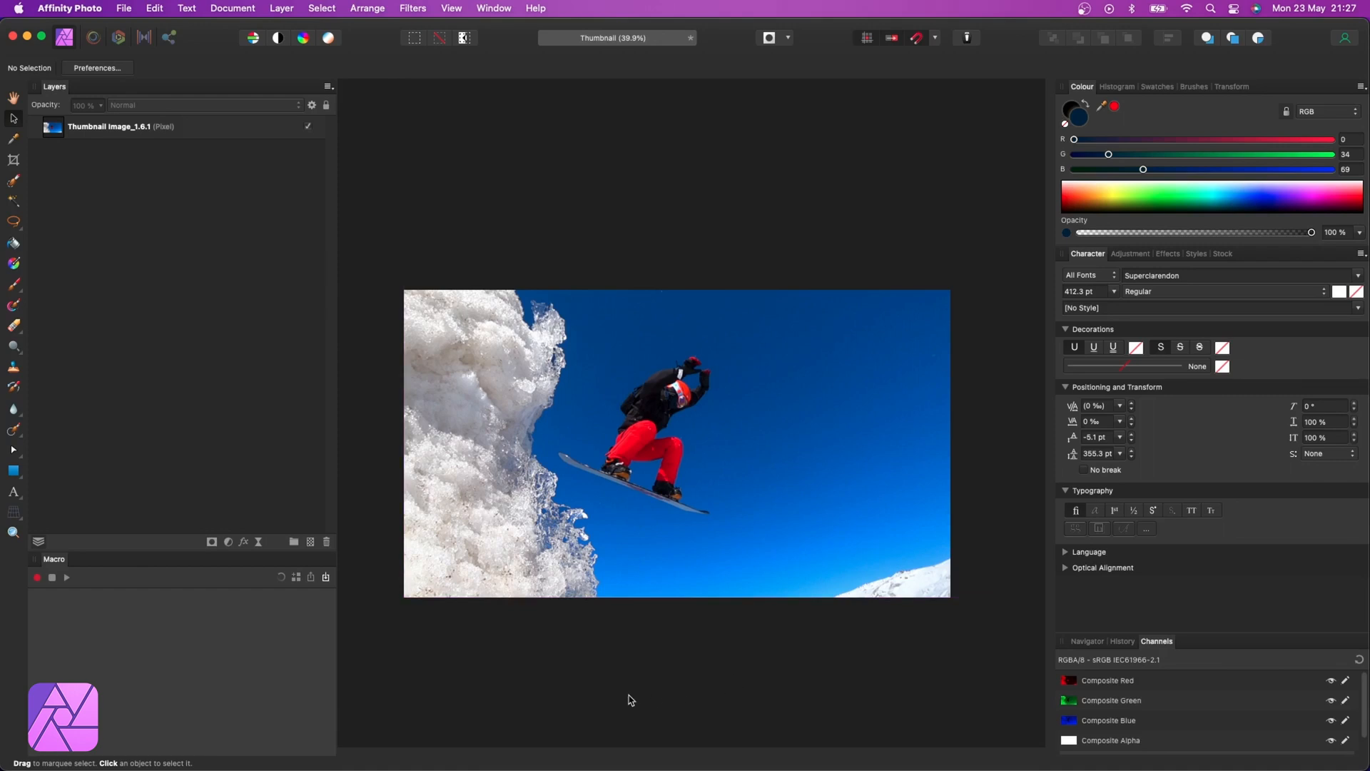
{"action": "mouse_move", "coordinate": [615, 689]}
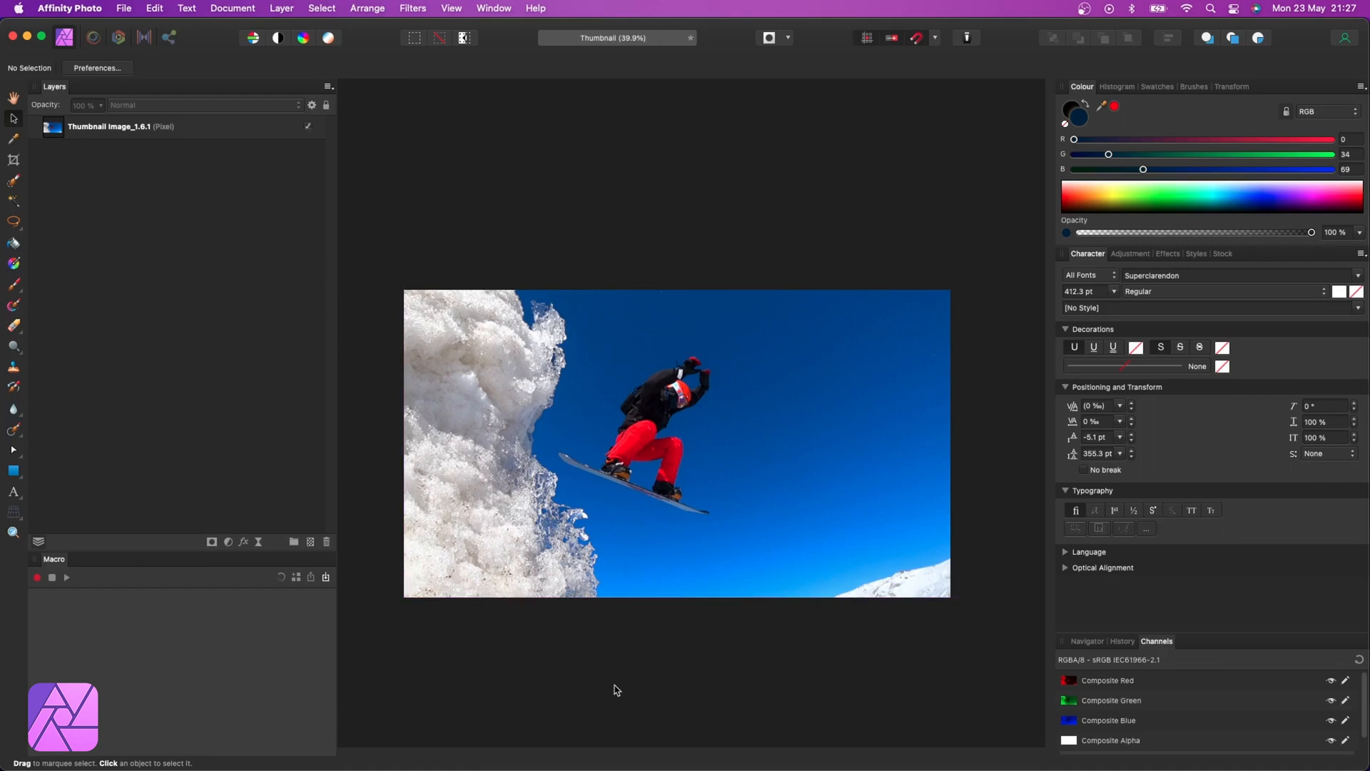
{"action": "mouse_move", "coordinate": [102, 397]}
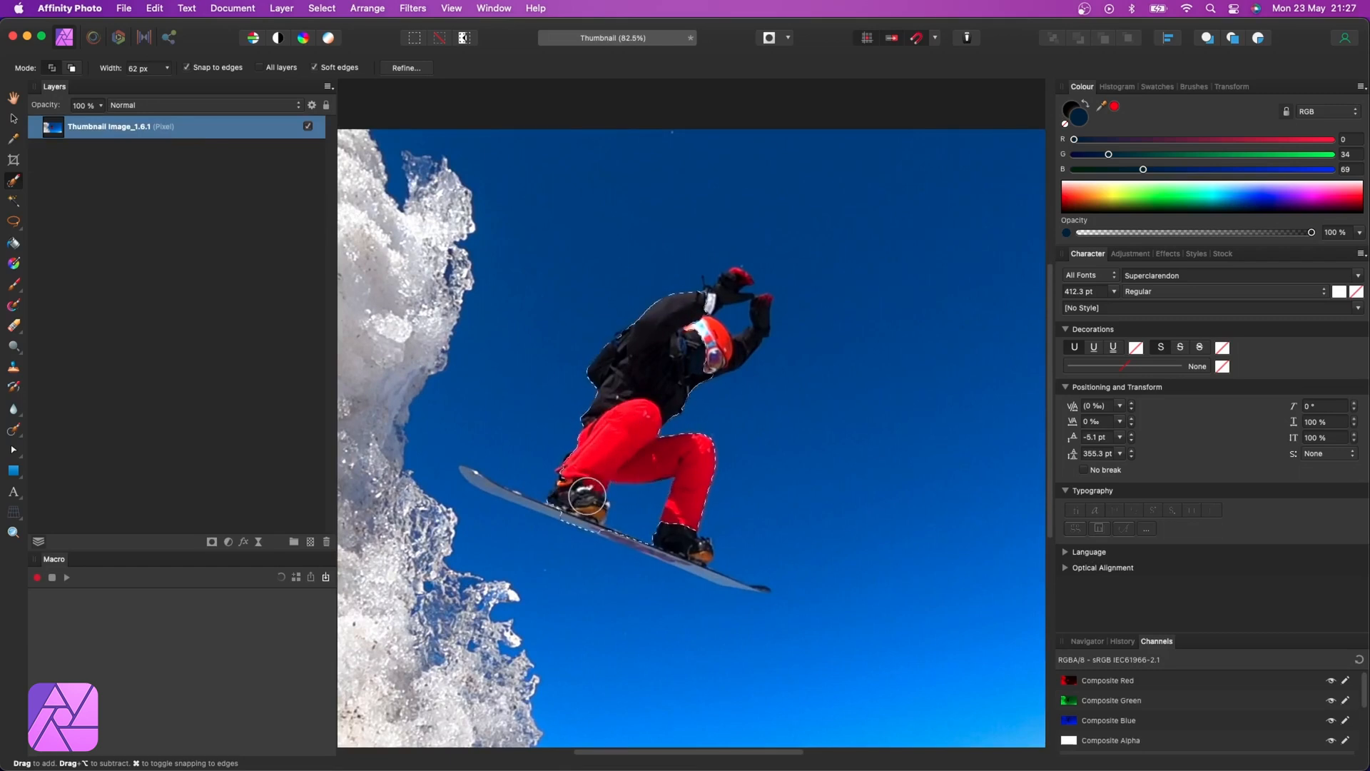
Paint the snowboarder and board into the selection, trimming stray edge areas.
{"action": "type", "text": "30"}
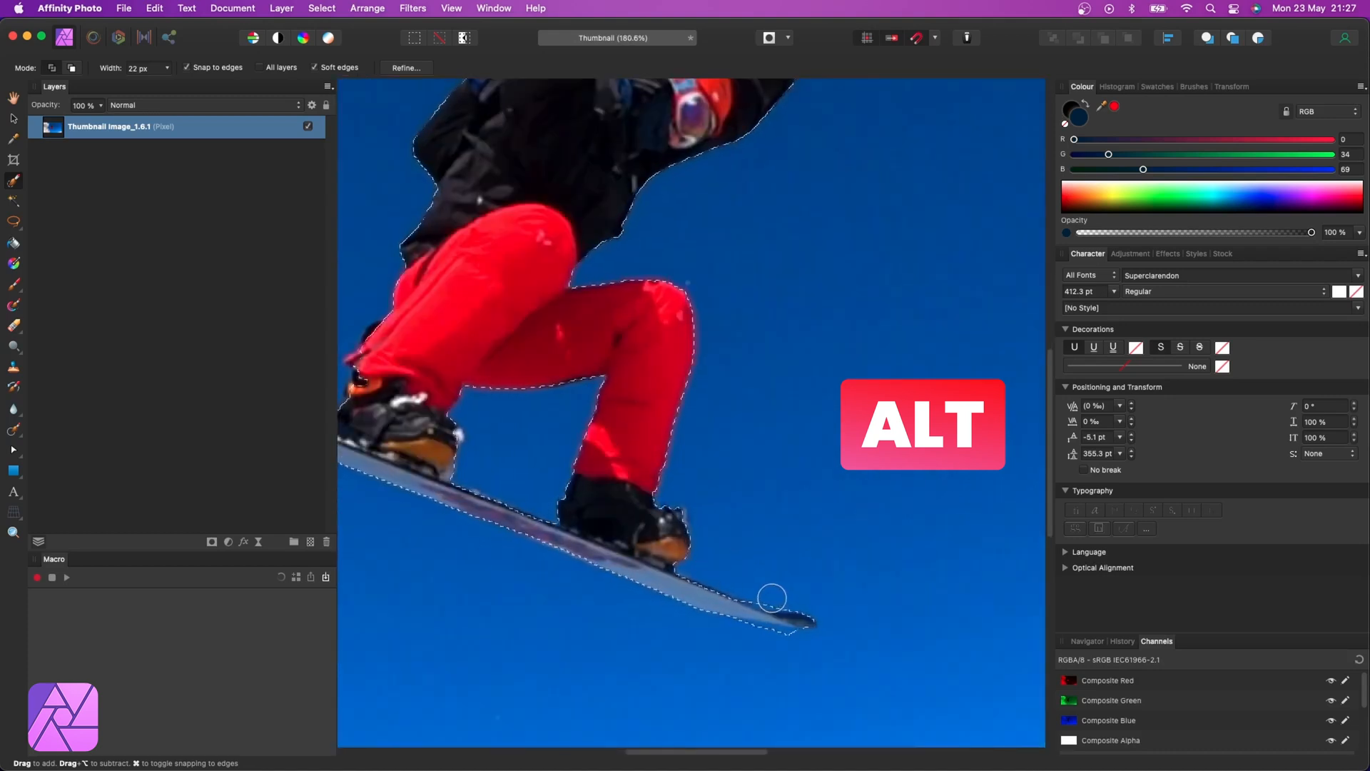
{"action": "left_click", "coordinate": [405, 67]}
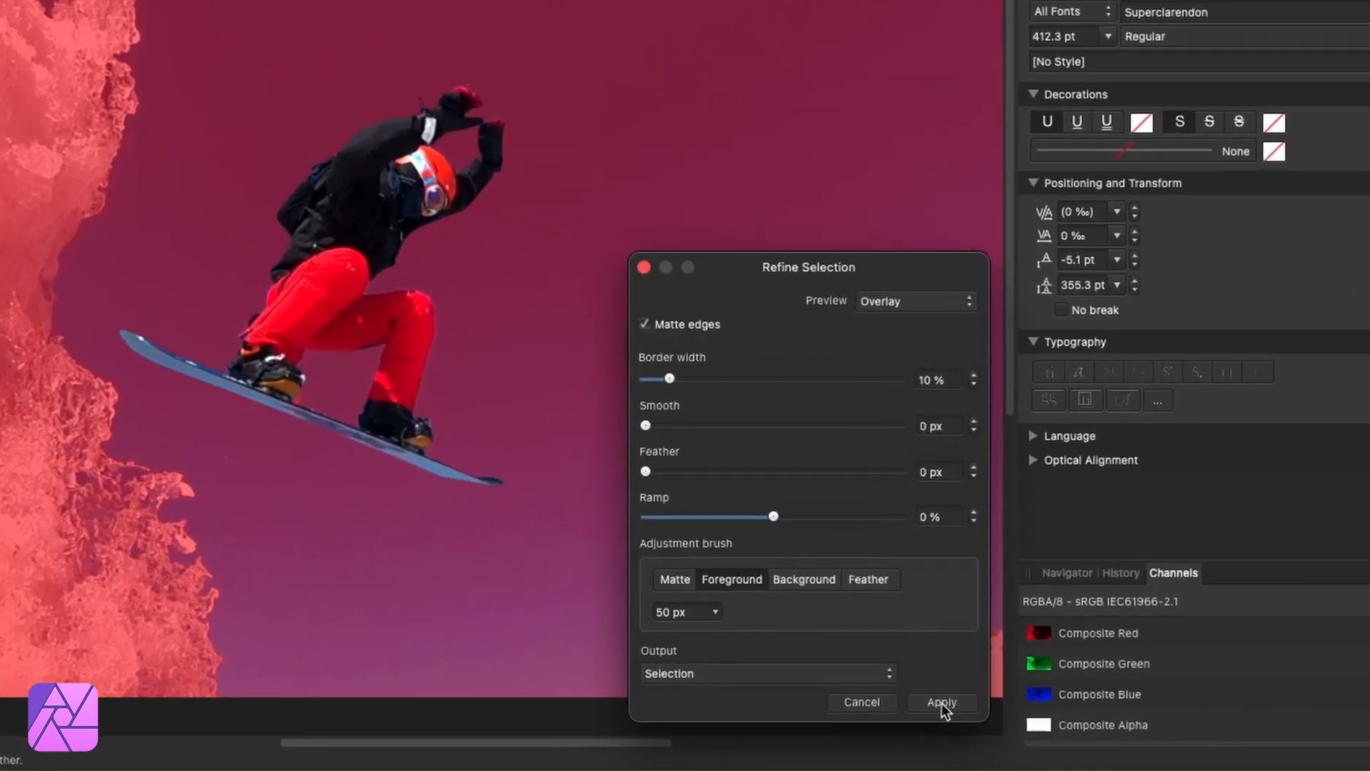
Apply the matted edge settings in Refine Selection to the snowboarder selection.
{"action": "left_click", "coordinate": [941, 701]}
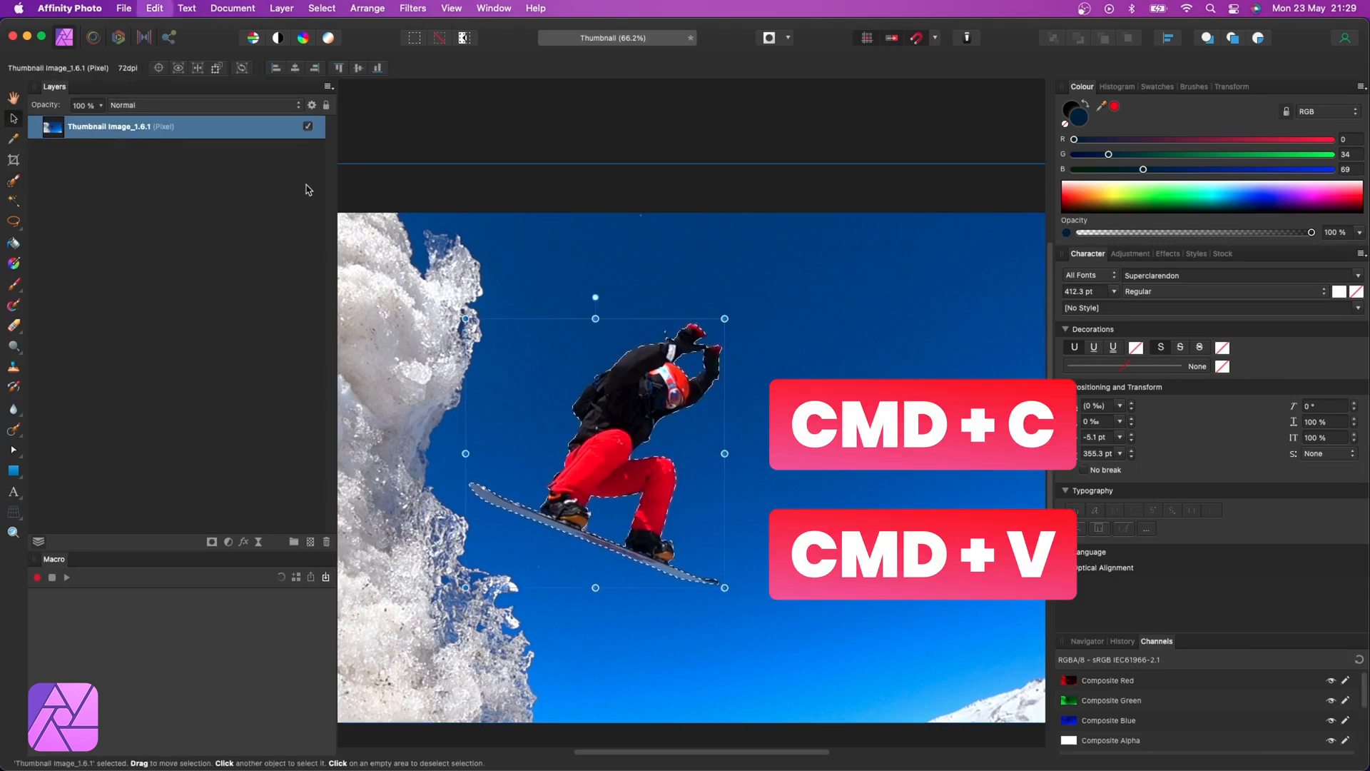
Paste the snowboarder cut-out as a new layer and toggle the original photo's visibility to check.
{"action": "key", "text": "cmd+v"}
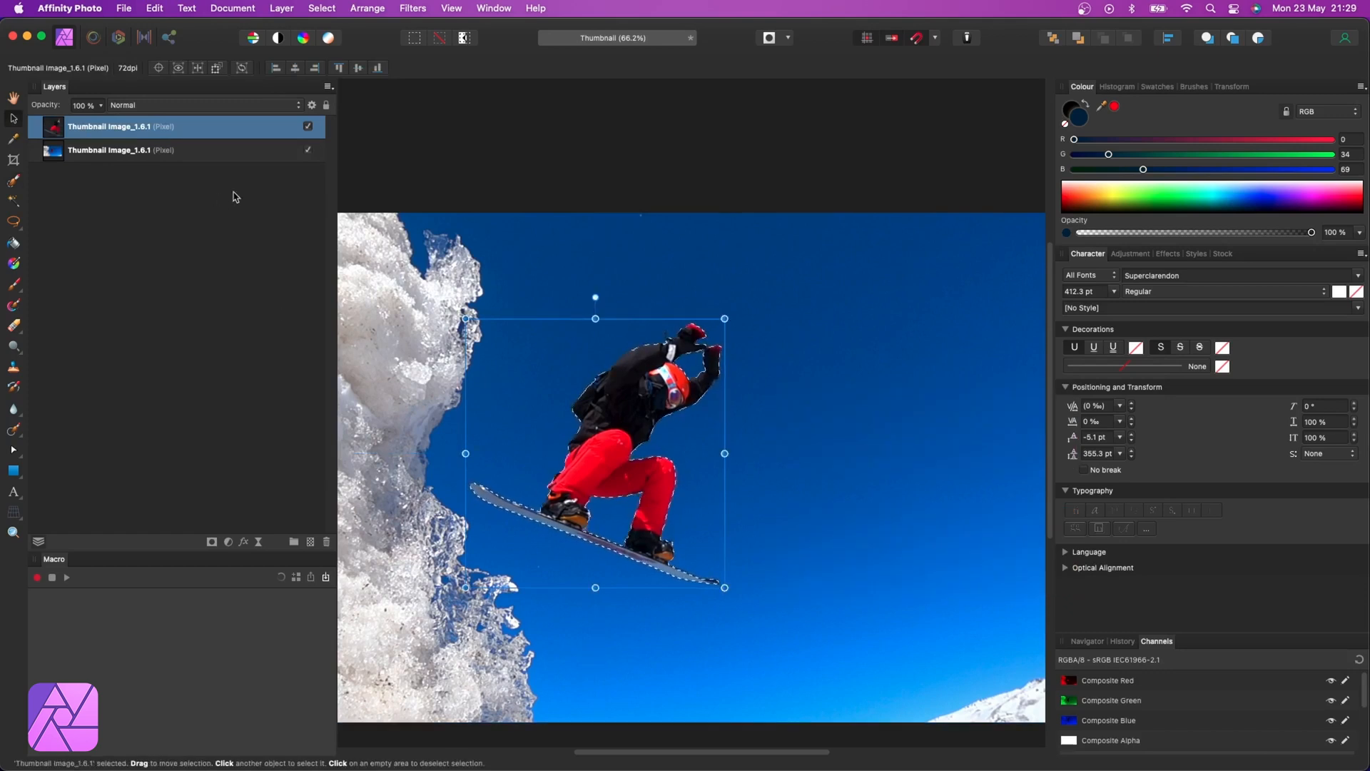
{"action": "left_click", "coordinate": [307, 149]}
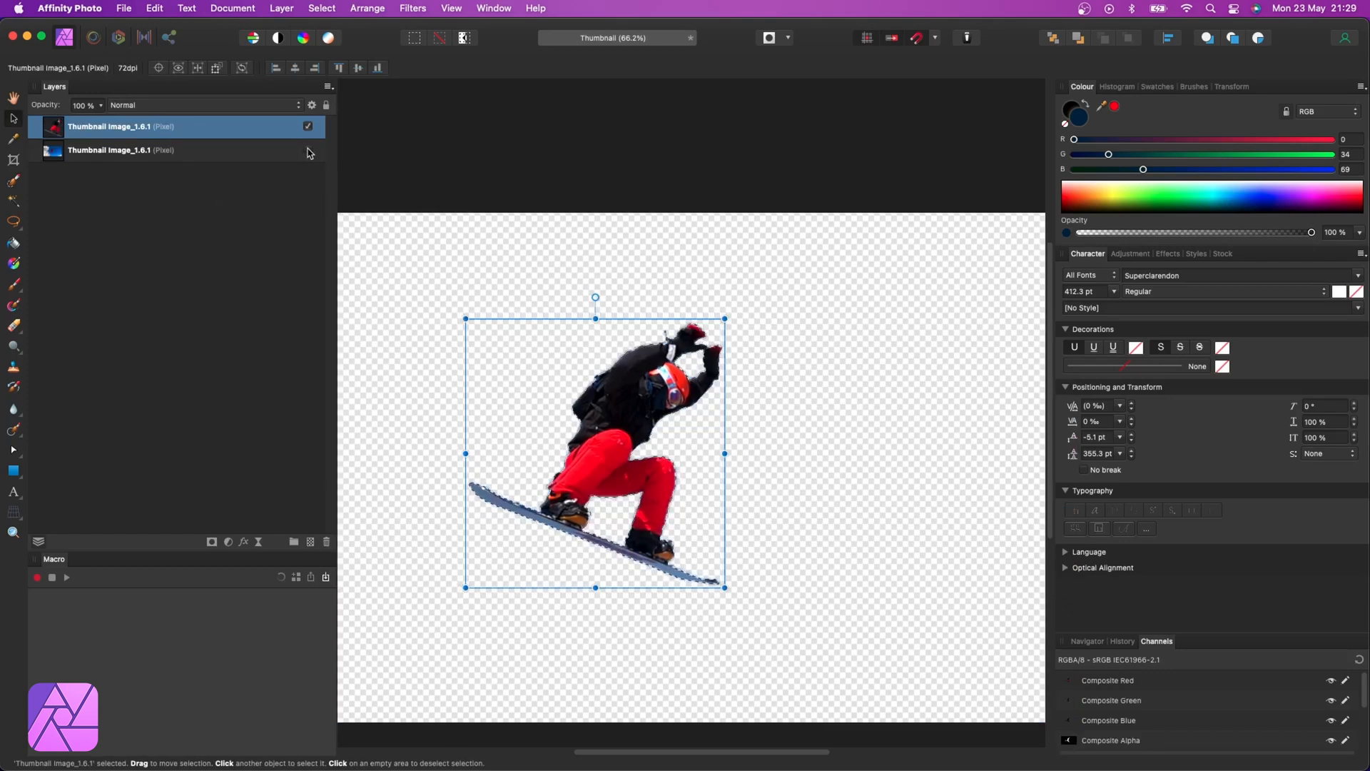
{"action": "left_click", "coordinate": [13, 491]}
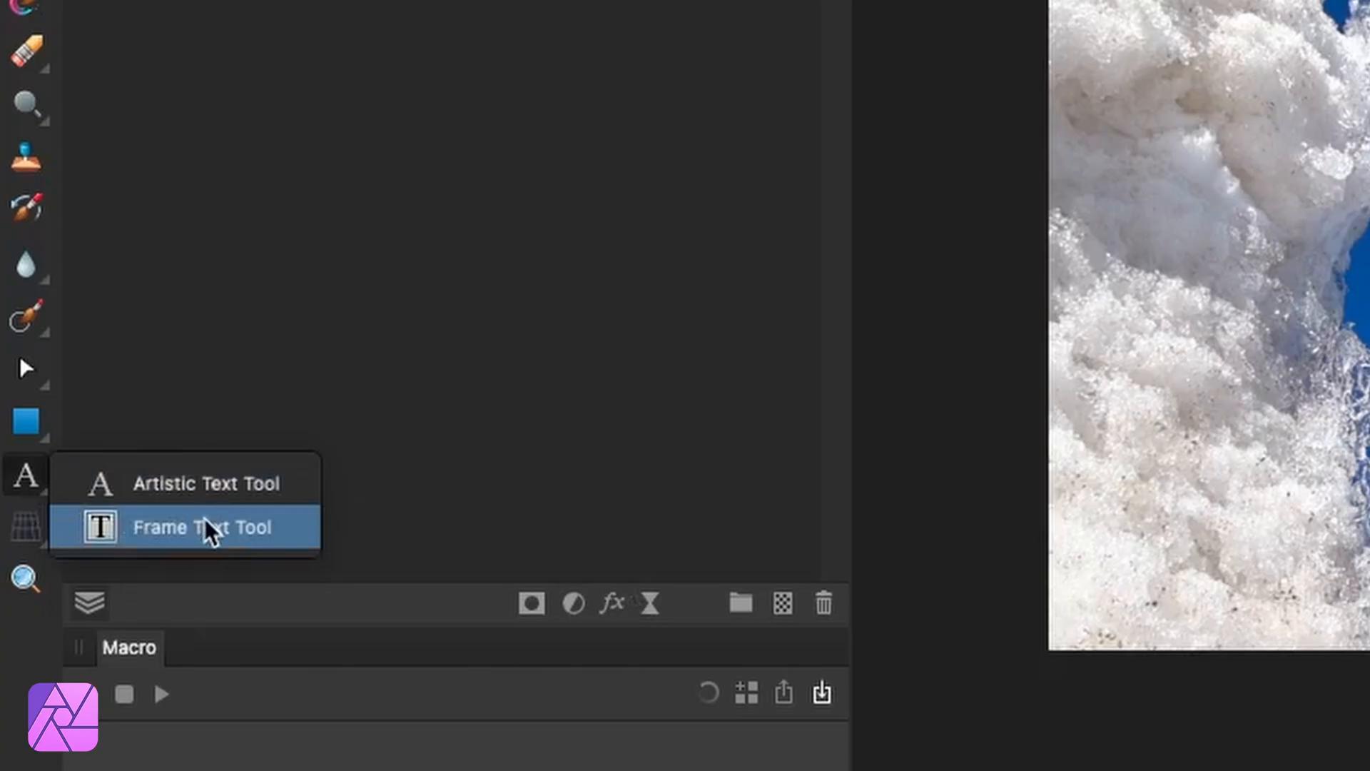
Add 'This Was Intense' as three-line artistic text, scale it, and search for Poppins.
{"action": "left_click", "coordinate": [206, 526]}
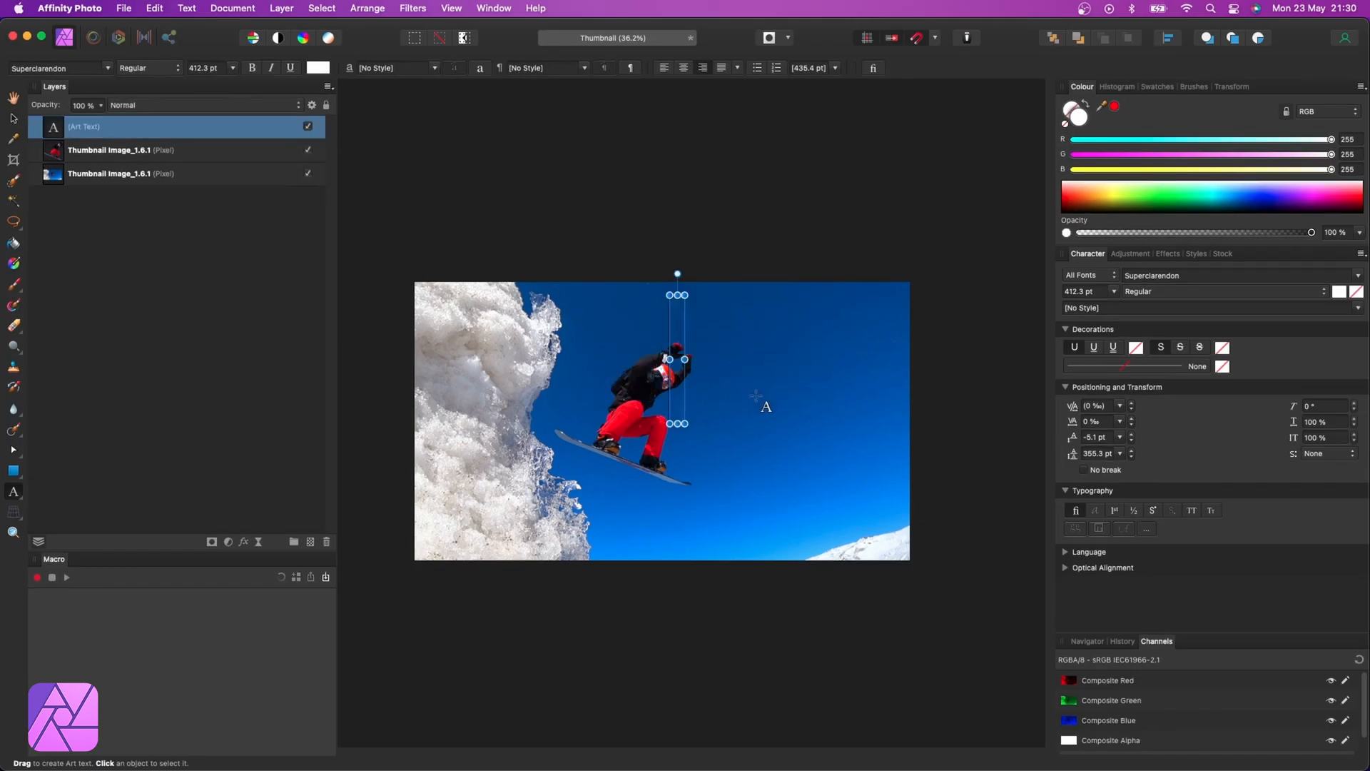
{"action": "type", "text": "This"}
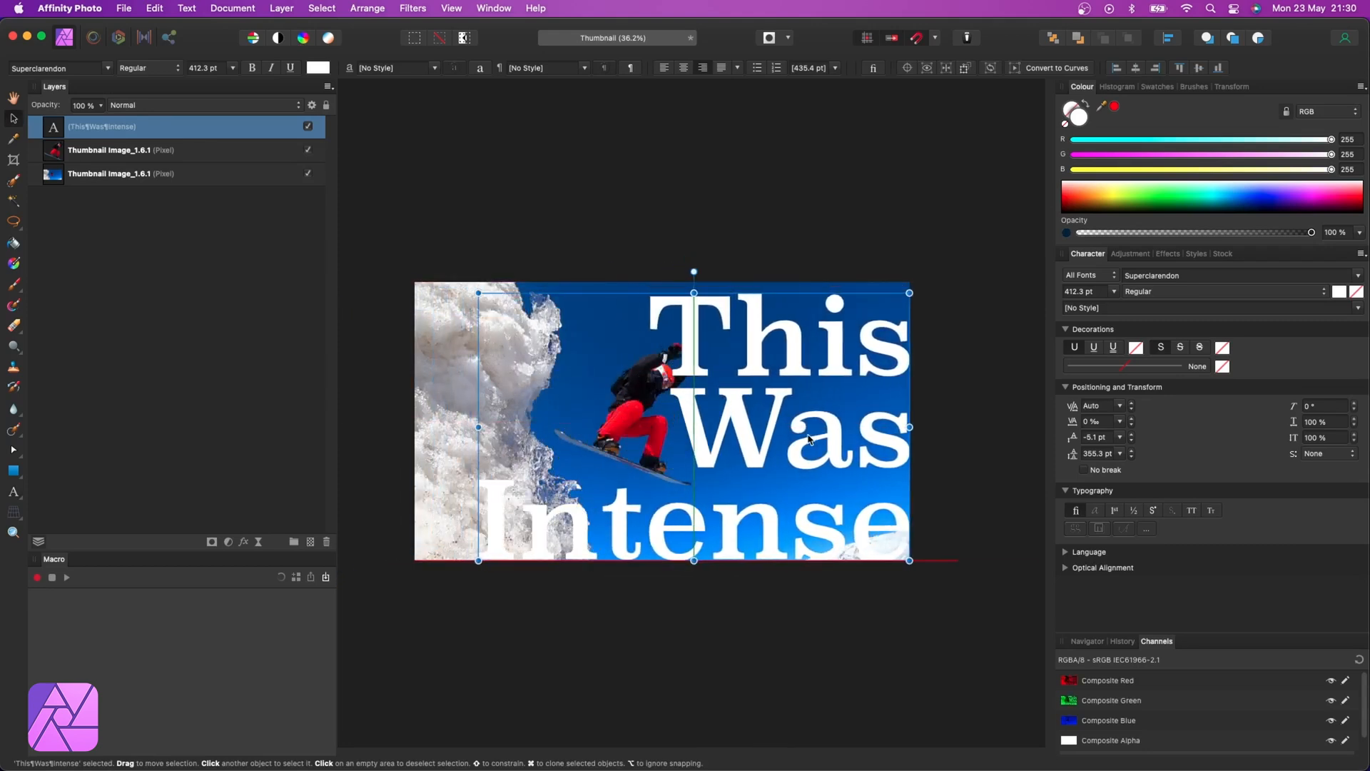
{"action": "left_click_drag", "start_coordinate": [693, 293], "coordinate": [693, 288]}
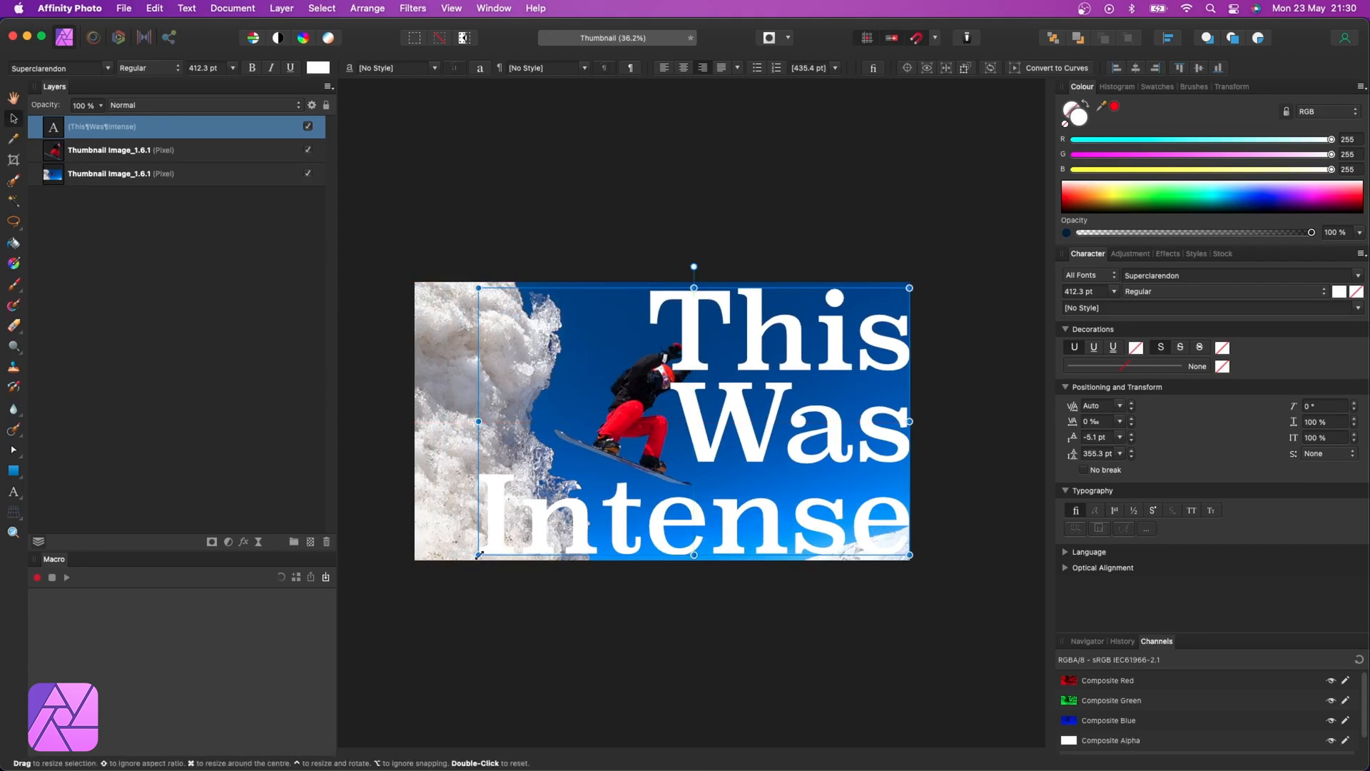
{"action": "type", "text": "popp"}
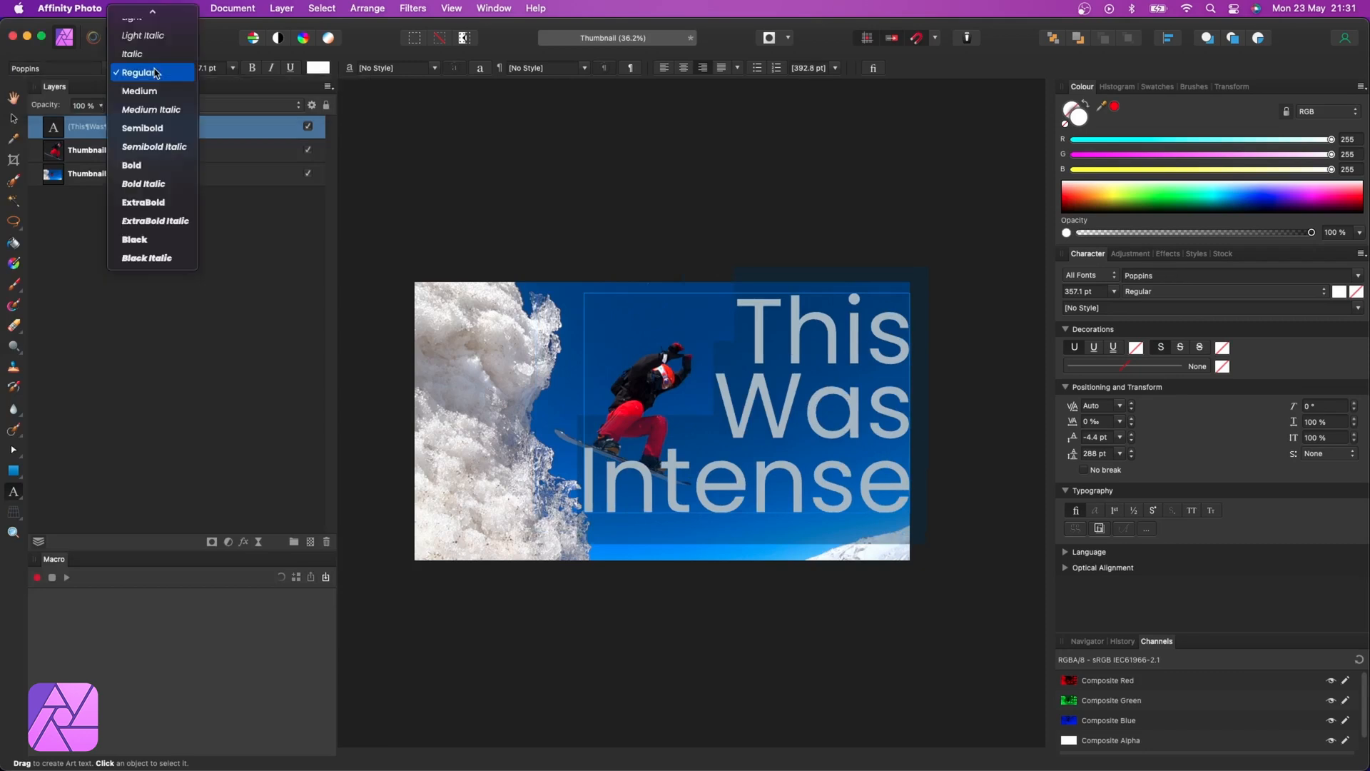
Set the headline's Poppins weight to Black.
{"action": "left_click", "coordinate": [135, 240]}
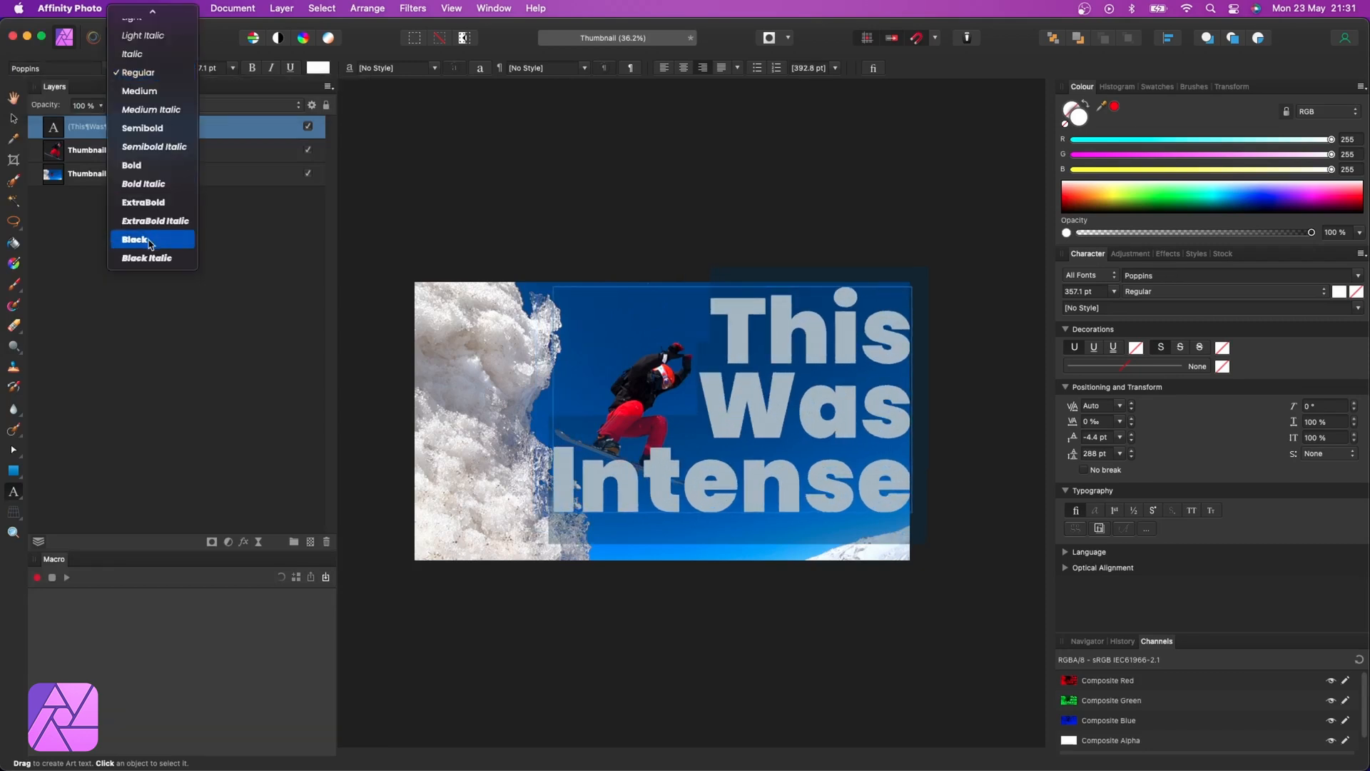
{"action": "left_click", "coordinate": [135, 239]}
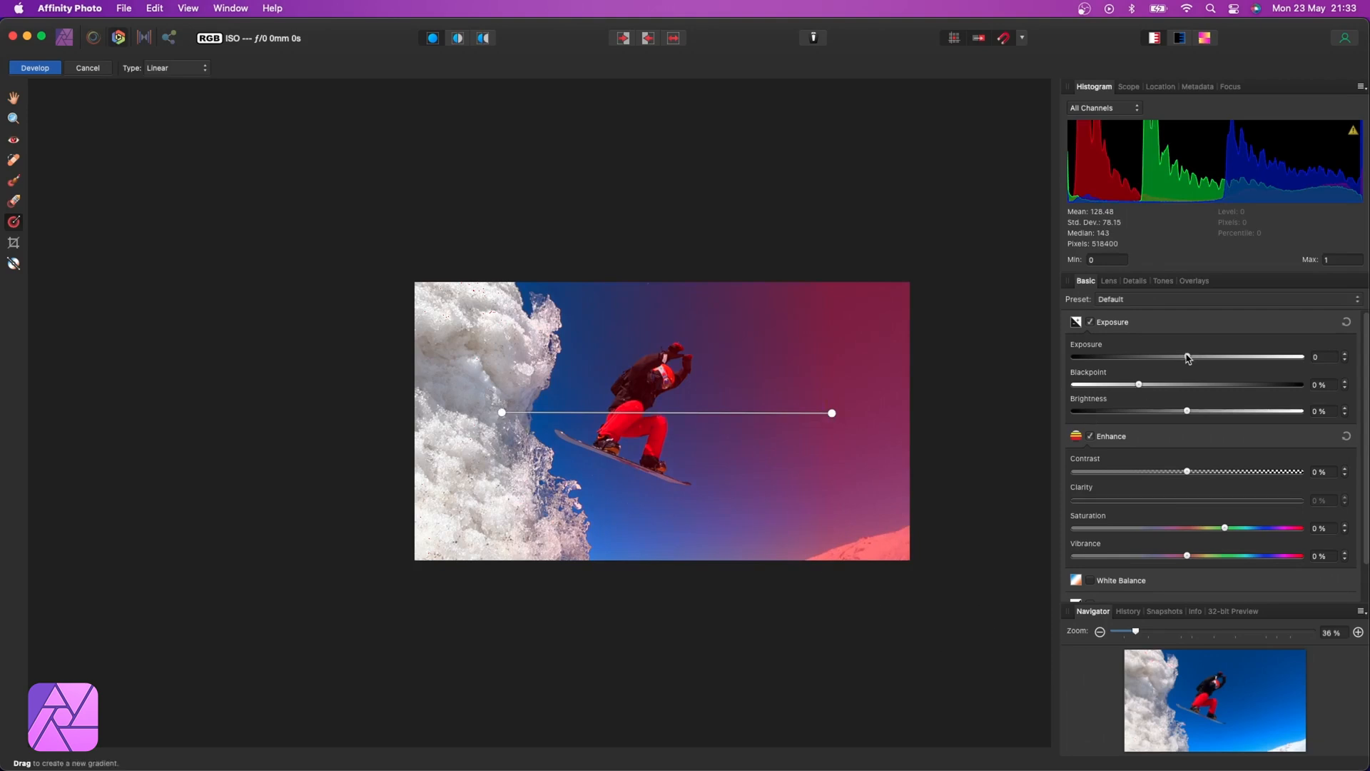
Drag the graduated filter's Exposure down to about -1.2.
{"action": "left_click_drag", "start_coordinate": [1187, 357], "coordinate": [1160, 357]}
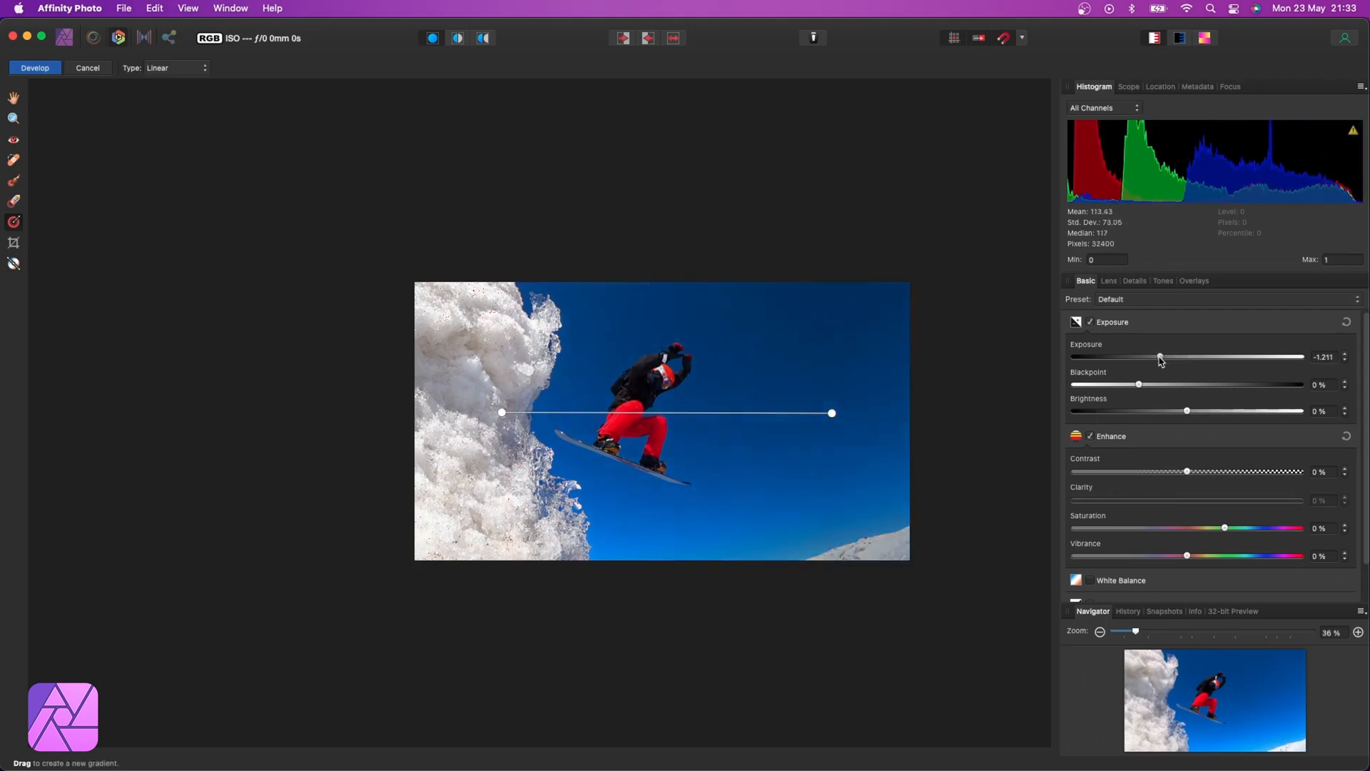
{"action": "left_click_drag", "start_coordinate": [1160, 357], "coordinate": [1126, 357]}
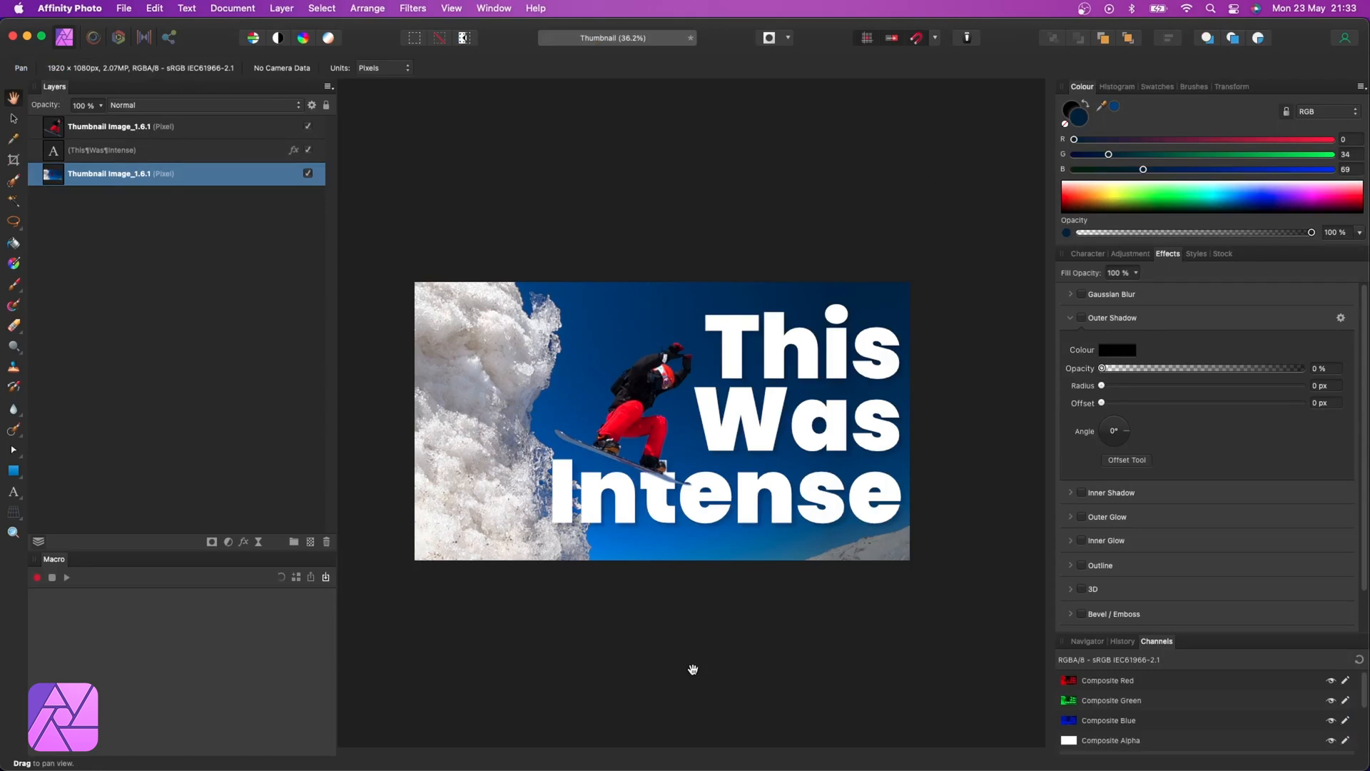
Draw a cyan rectangle beneath the photo and add a mask to the photo layer.
{"action": "left_click_drag", "start_coordinate": [626, 306], "coordinate": [949, 580]}
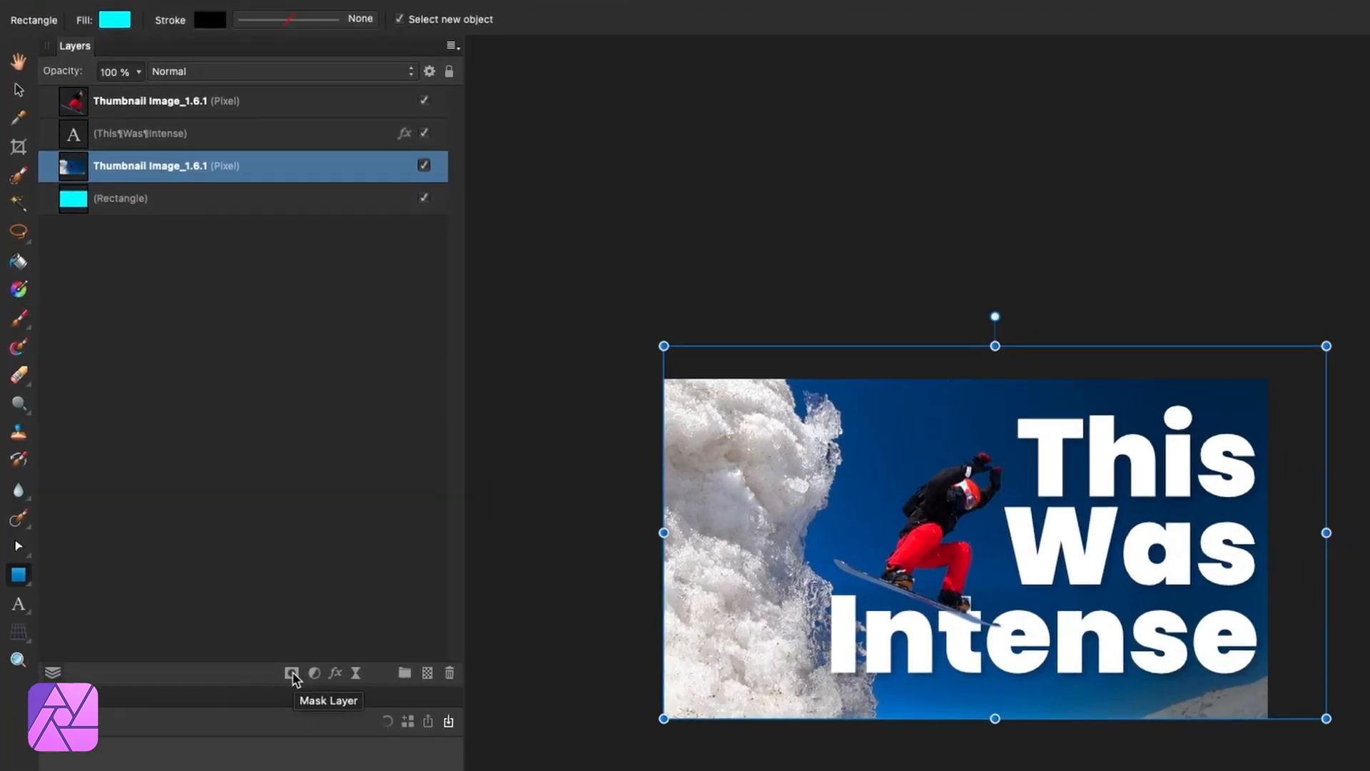
{"action": "left_click", "coordinate": [293, 673]}
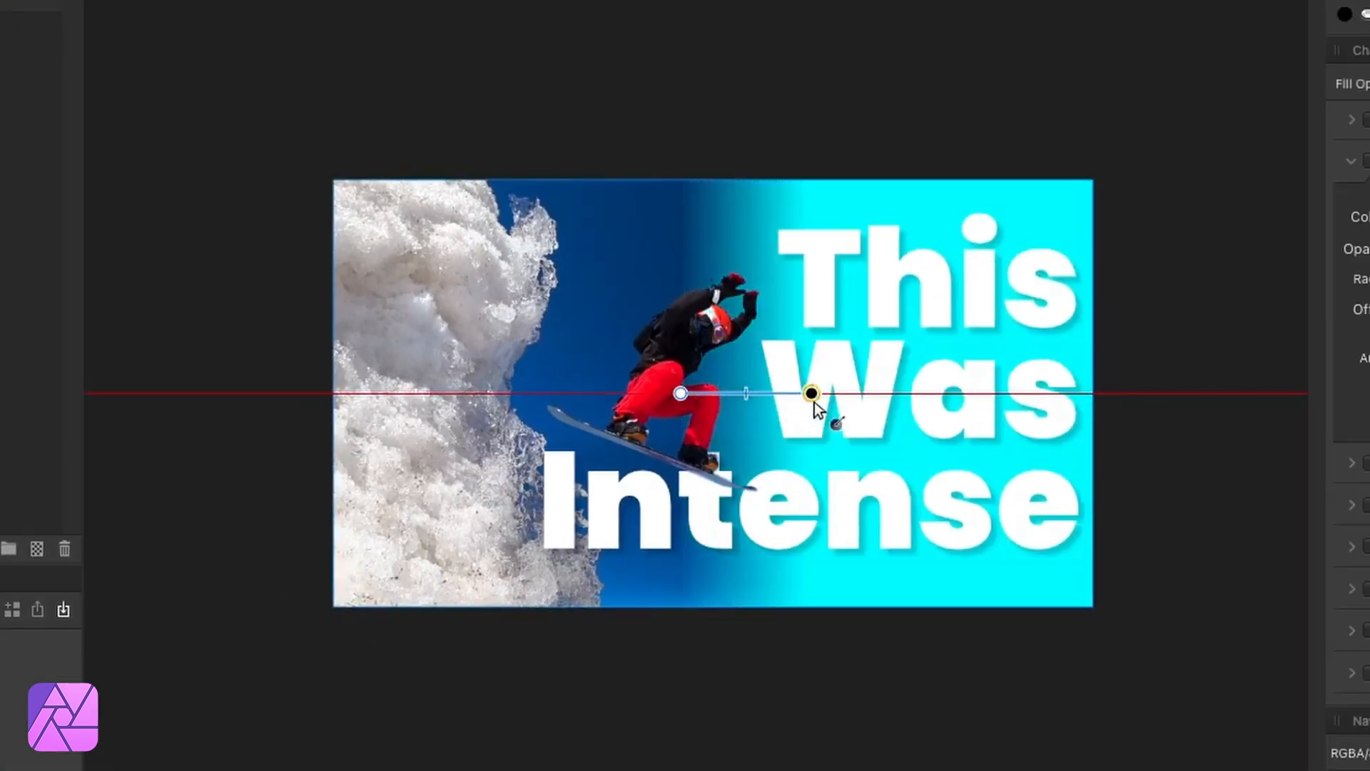
Drag a black-to-white gradient across the mask toward the right.
{"action": "left_click_drag", "start_coordinate": [811, 393], "coordinate": [989, 389]}
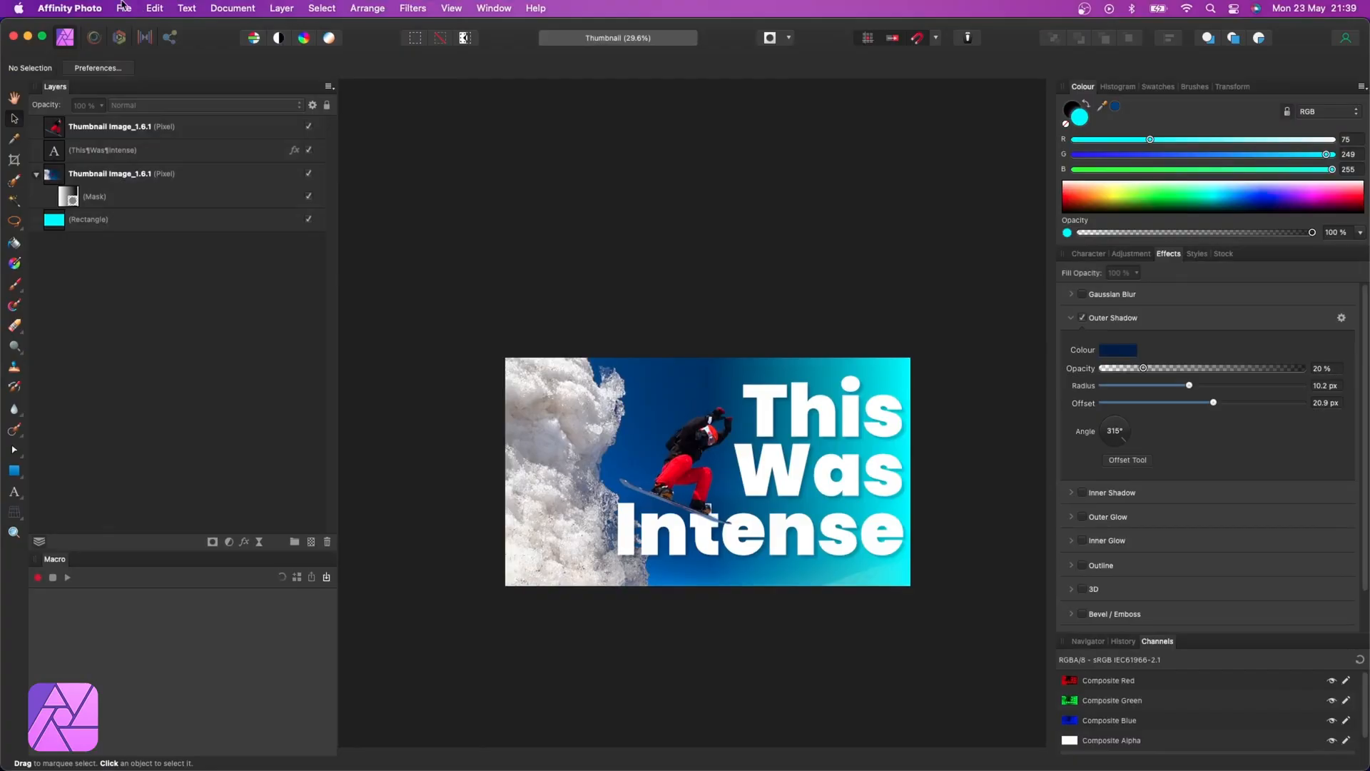
Open JPEG export for the 1920×1080 thumbnail and set quality to 96.
{"action": "left_click", "coordinate": [124, 8]}
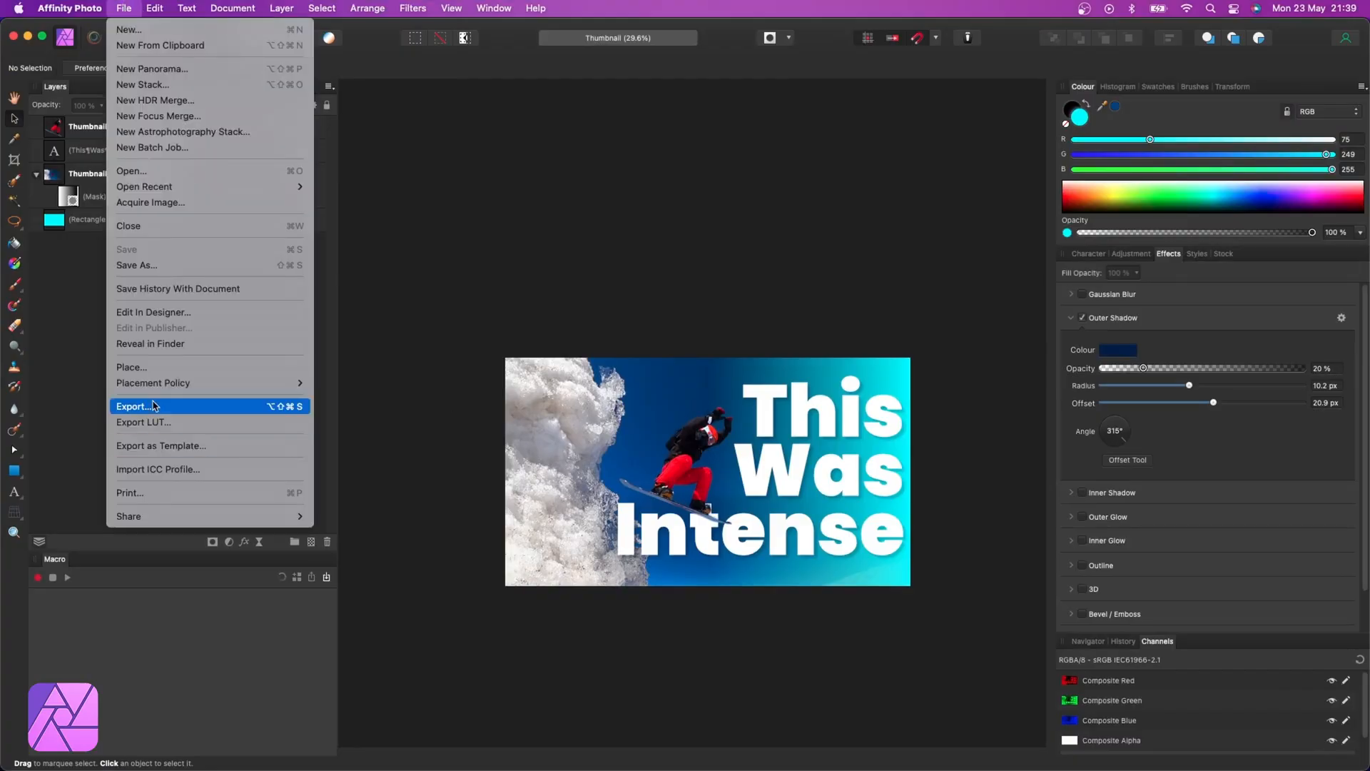
{"action": "left_click", "coordinate": [135, 405]}
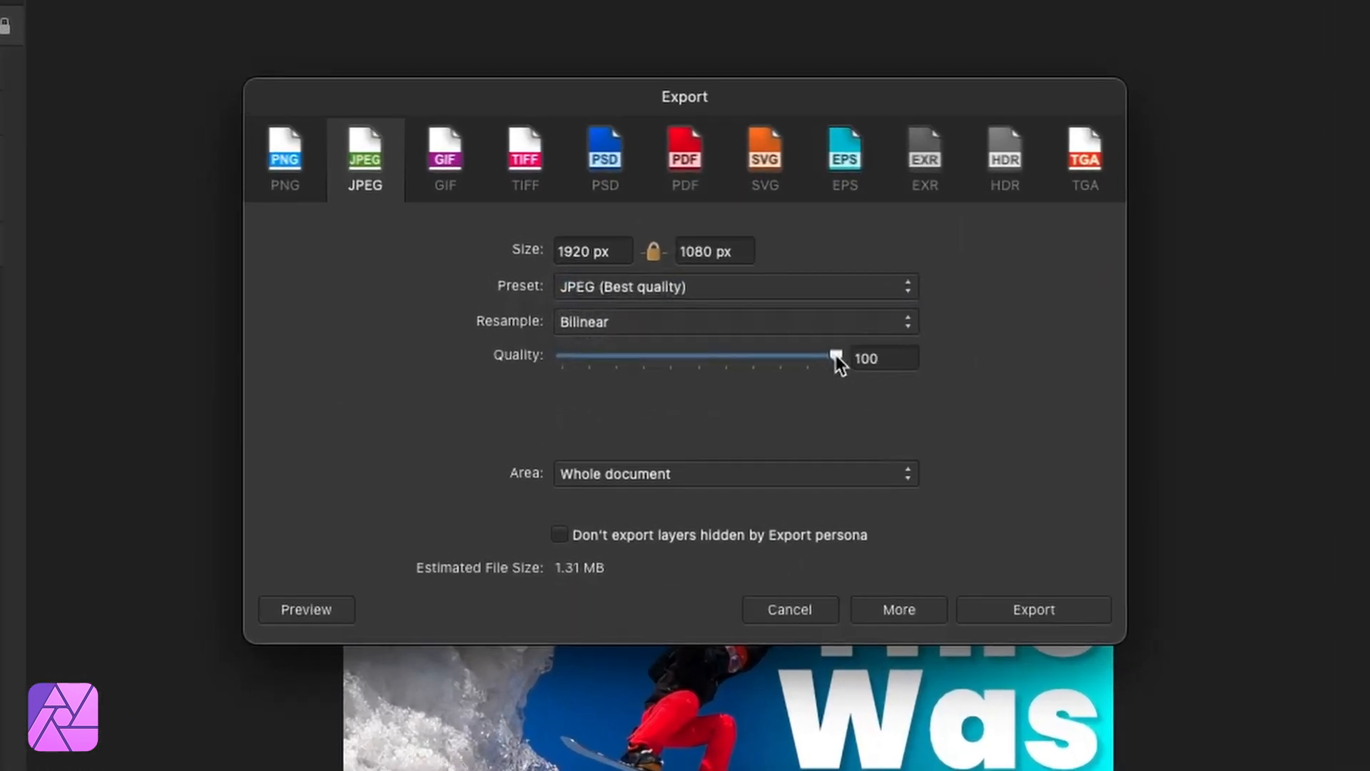
{"action": "left_click_drag", "start_coordinate": [834, 357], "coordinate": [822, 357]}
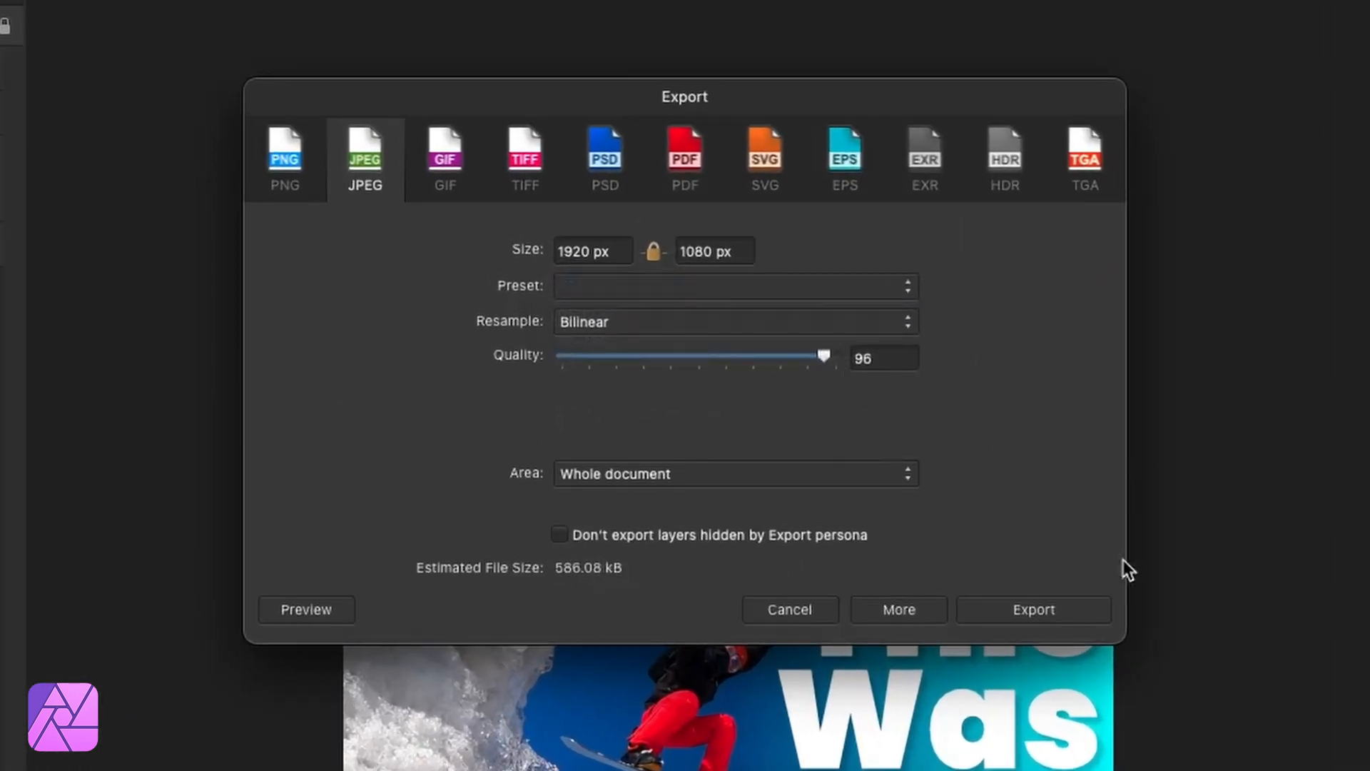